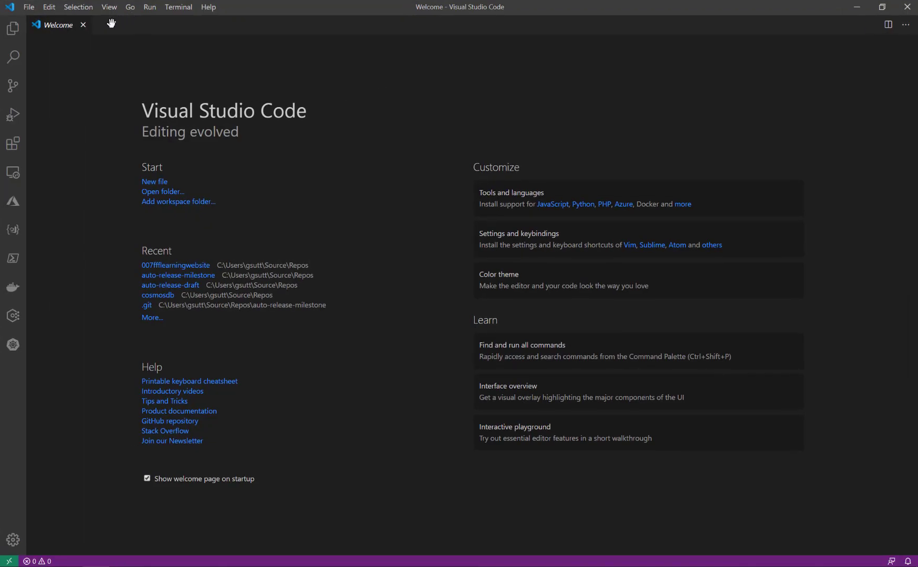
# - From a new terminal, create the HugoWebsiteDemo folder at C:\ and change into it
pyautogui.click(179, 6)
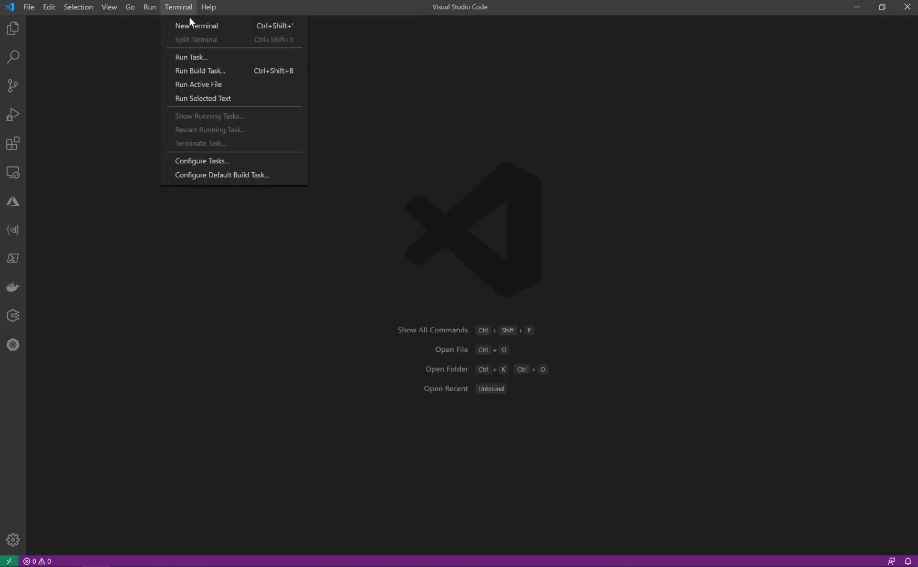
pyautogui.click(196, 25)
pyautogui.write('cd')
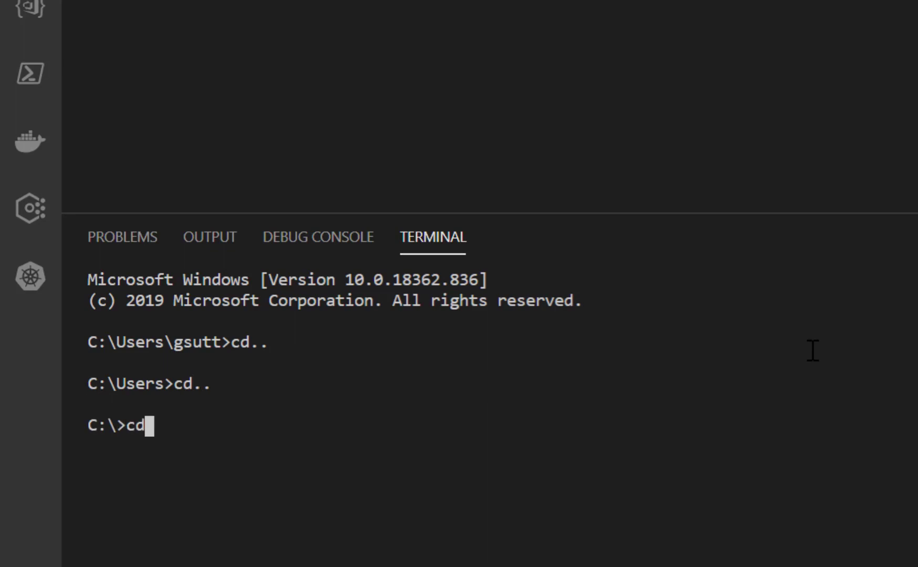
pyautogui.write('mkdor')
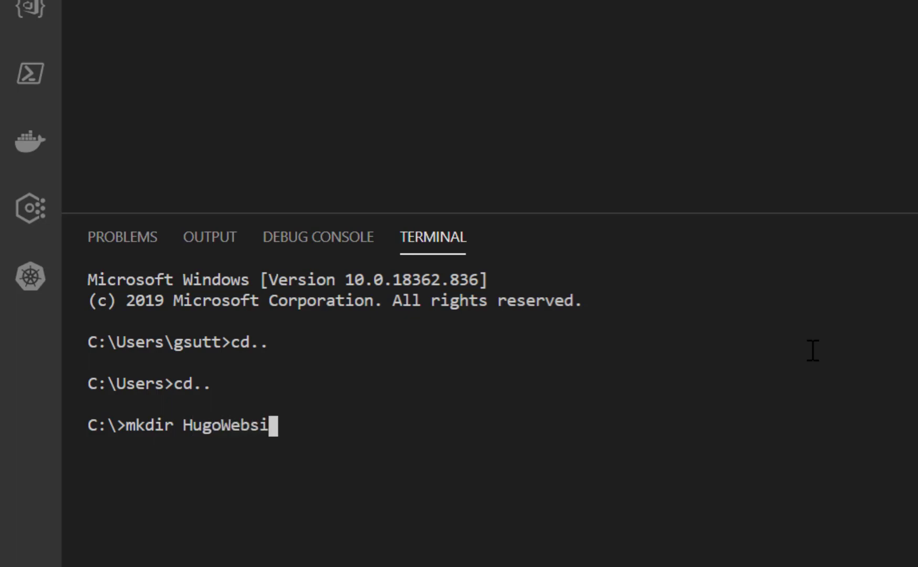
pyautogui.press('Return')
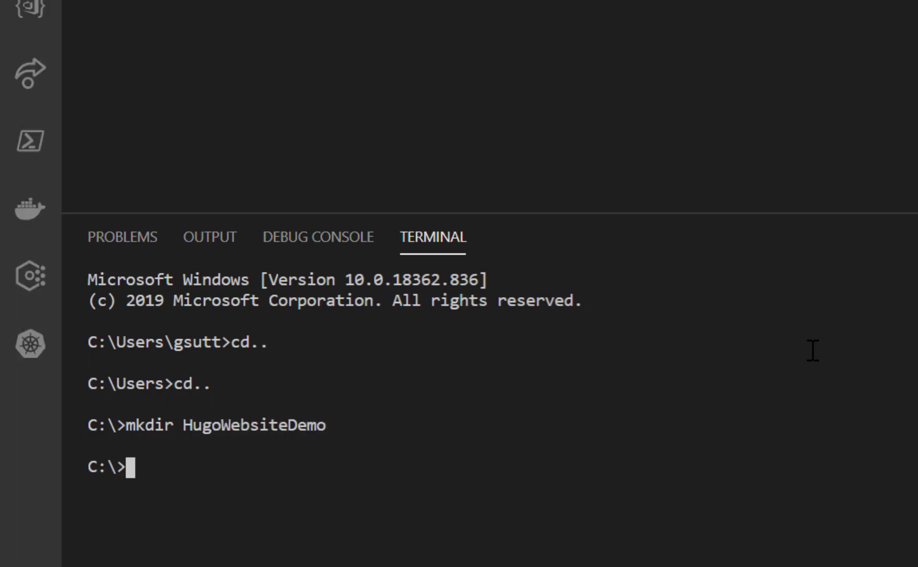
pyautogui.write('cd')
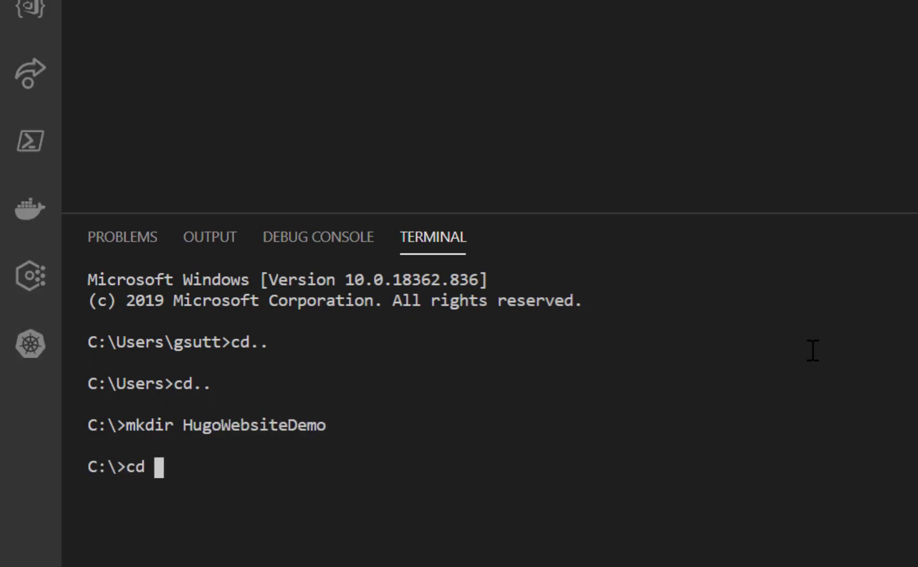
pyautogui.write('hugwe')
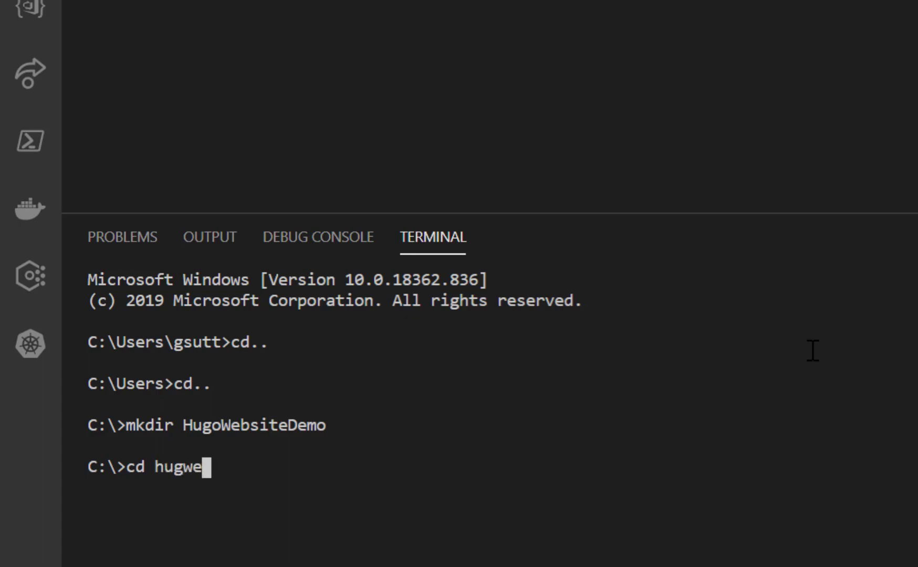
pyautogui.write('o')
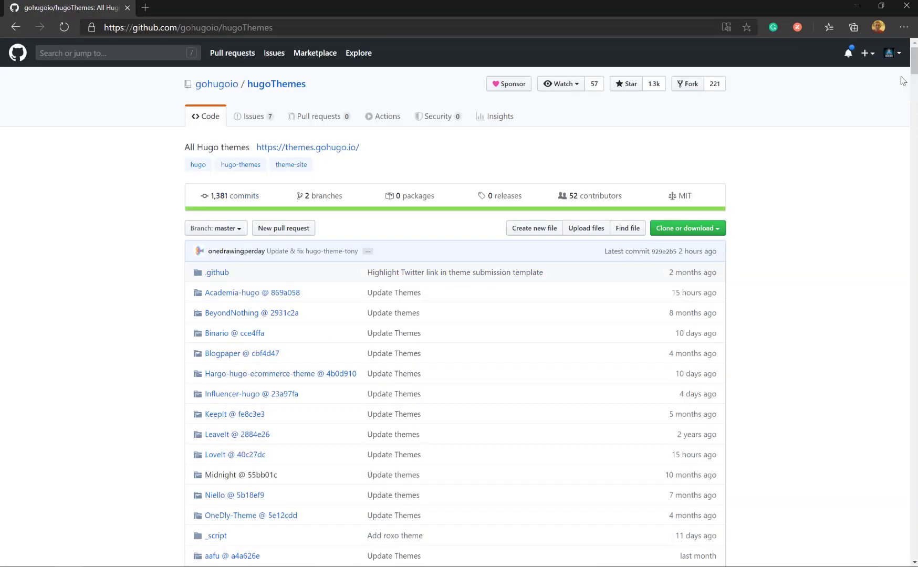
# - Browse the gohugoio/hugoThemes list and view the hugo-theme-basic repository README
pyautogui.scroll(-3)
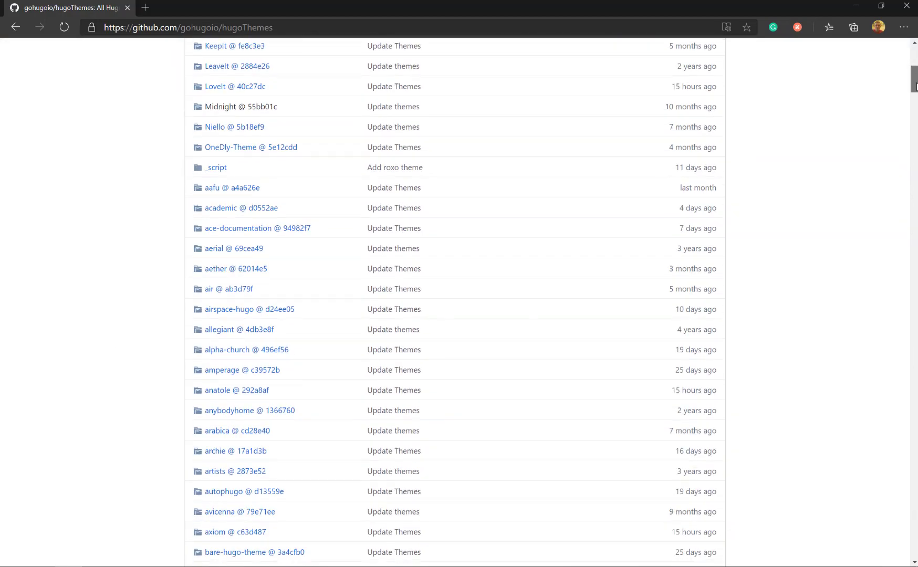
pyautogui.scroll(-3)
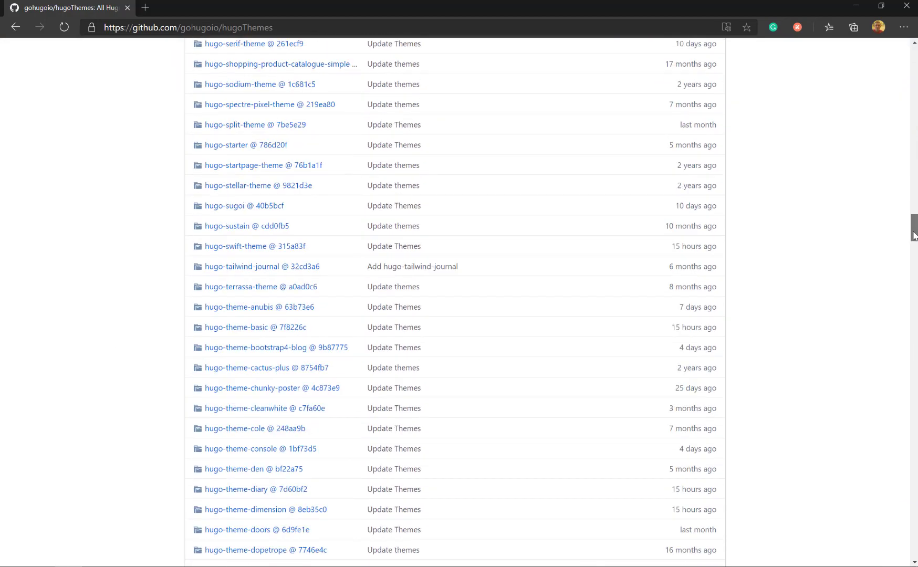
pyautogui.scroll(-3)
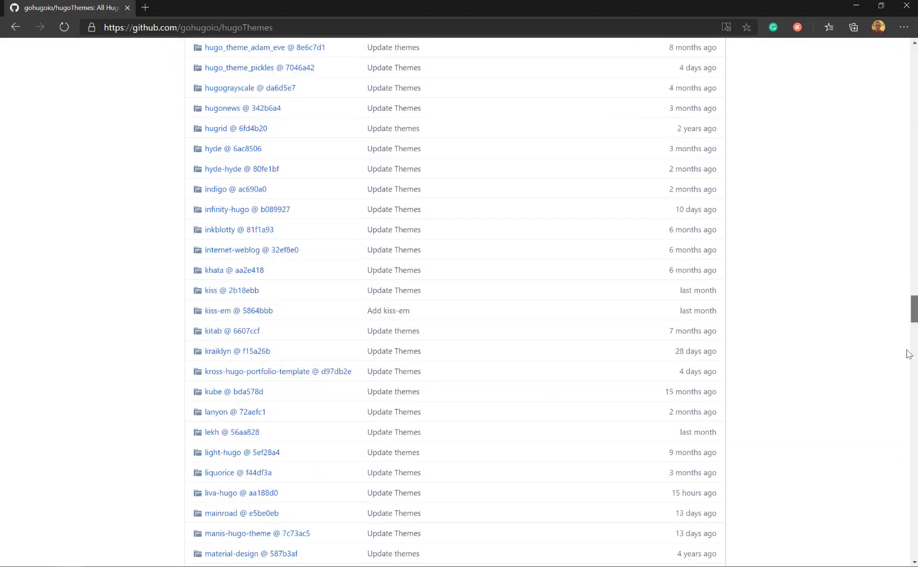
pyautogui.scroll(3)
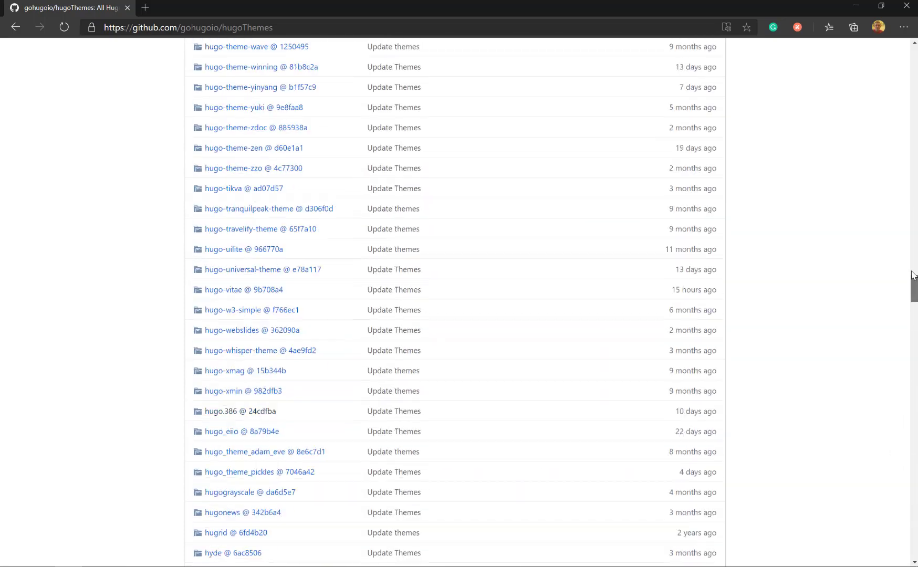
pyautogui.scroll(3)
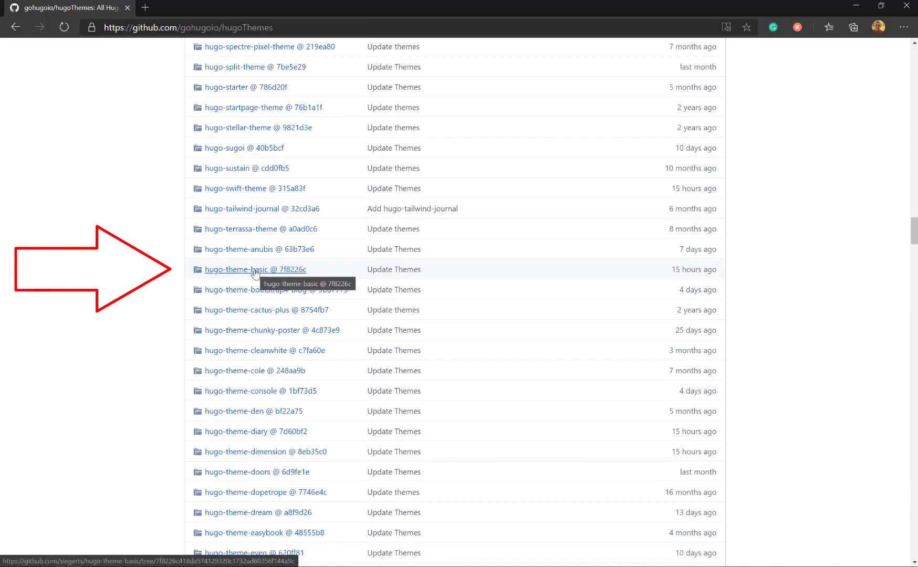
pyautogui.click(255, 269)
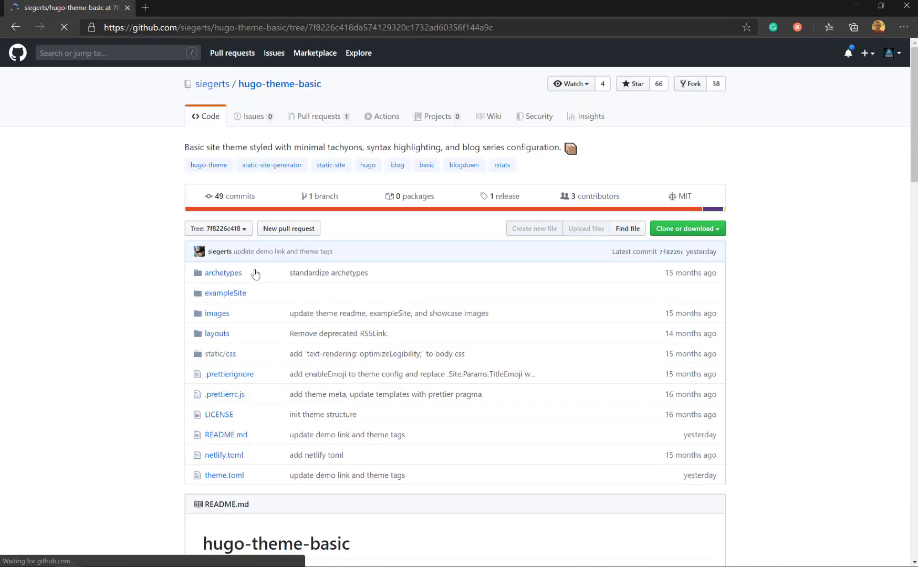
pyautogui.scroll(-3)
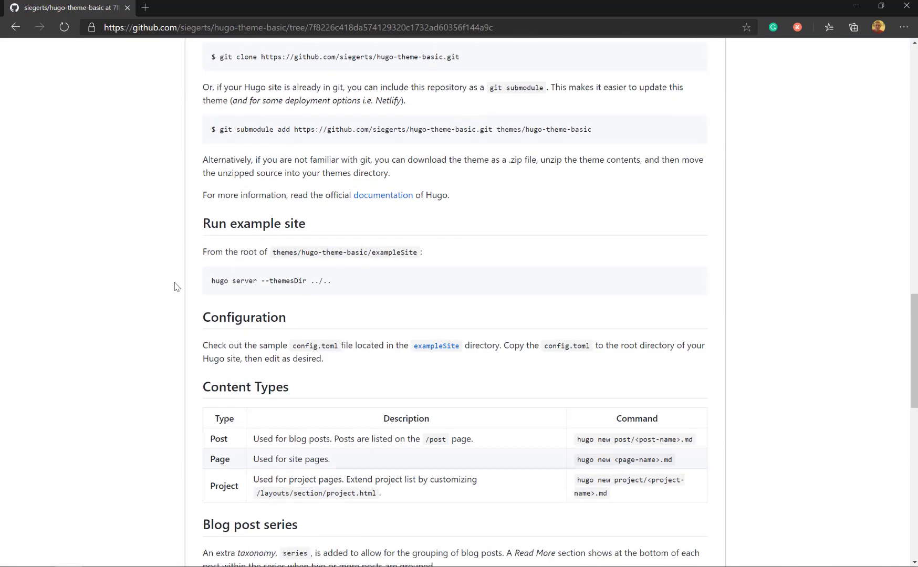
pyautogui.scroll(3)
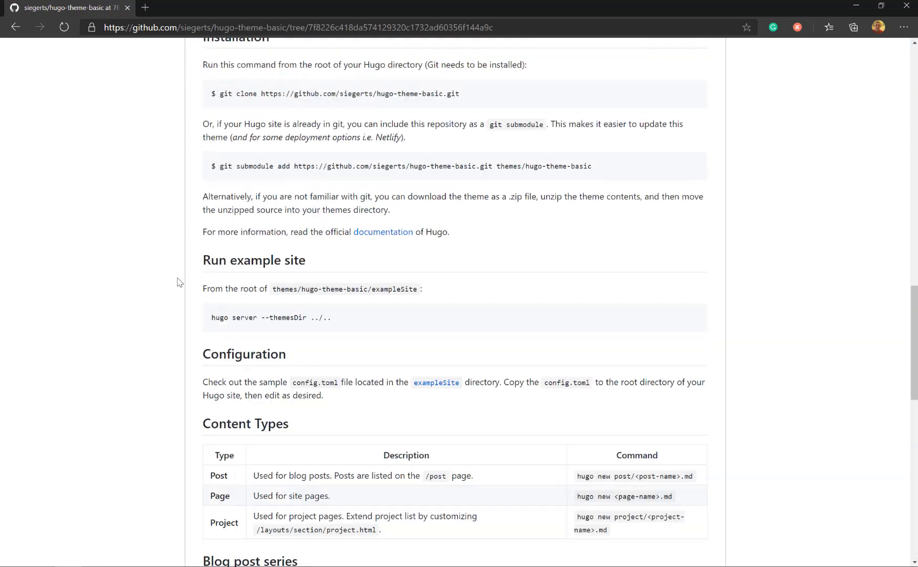
pyautogui.scroll(3)
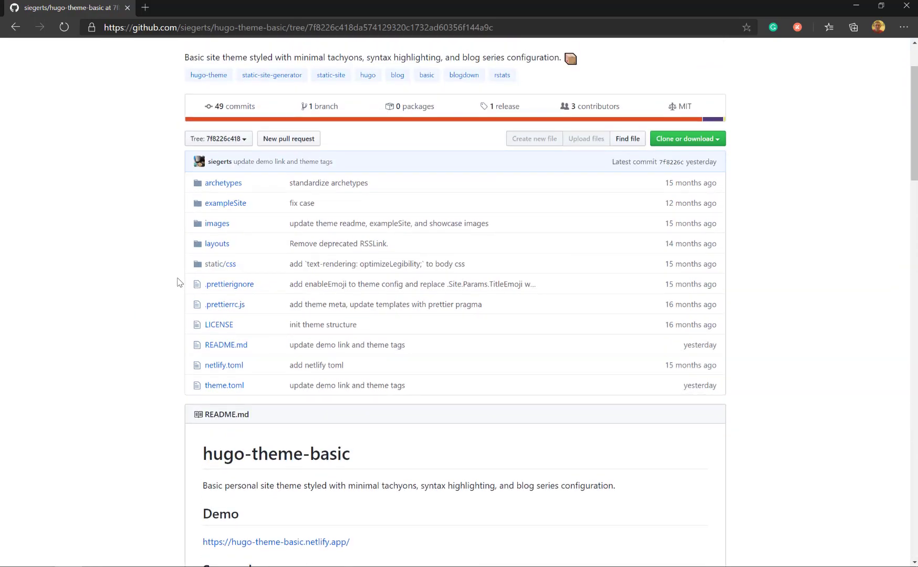
pyautogui.scroll(3)
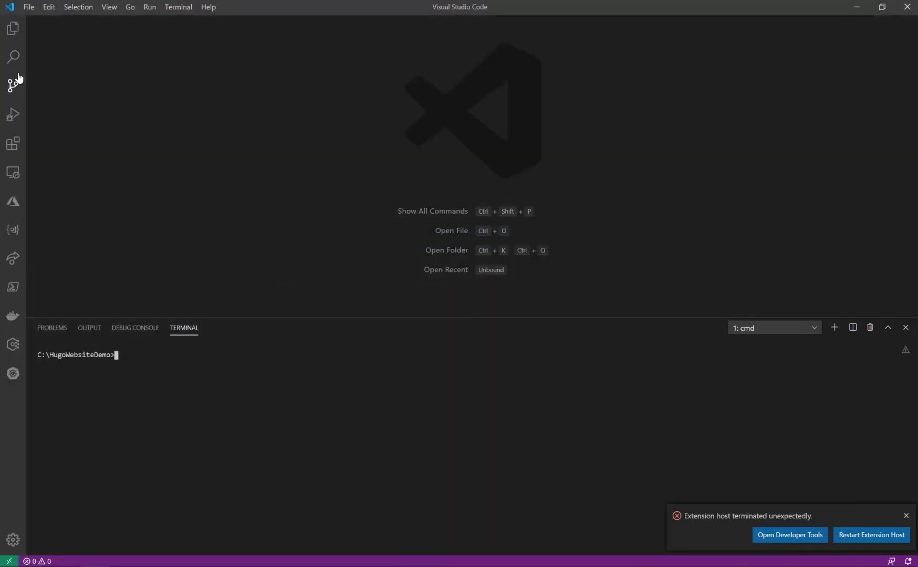
# - Open C:\HugoWebsiteDemo as the workspace folder from the Explorer
pyautogui.click(13, 28)
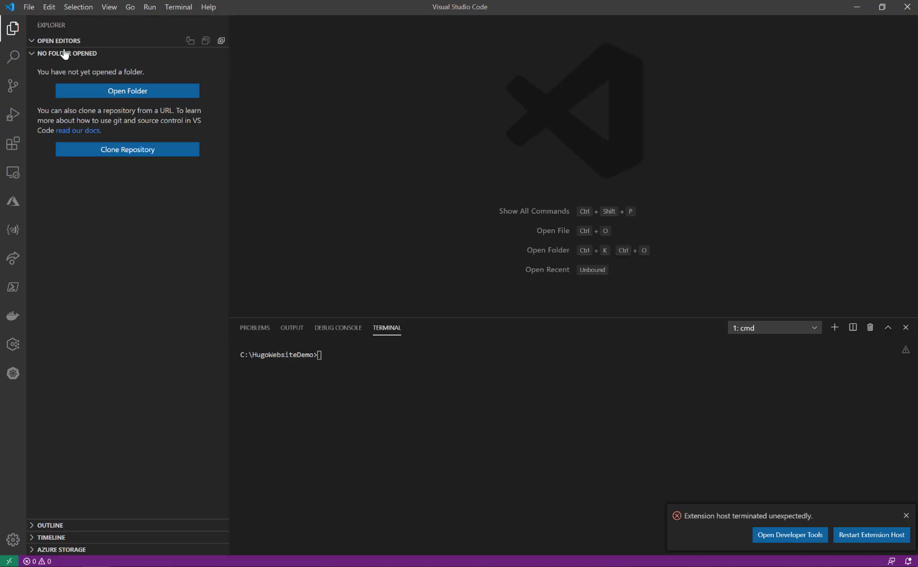
pyautogui.click(128, 90)
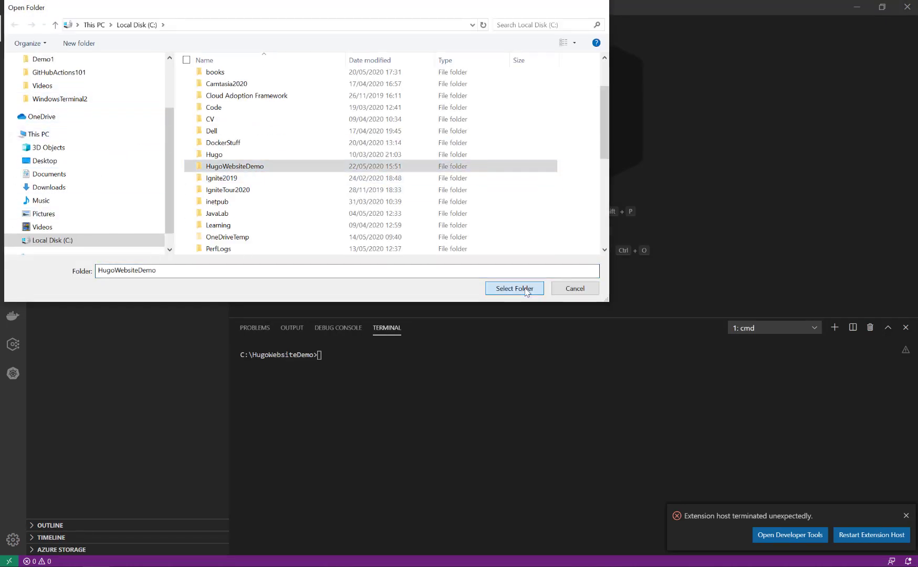
pyautogui.click(514, 288)
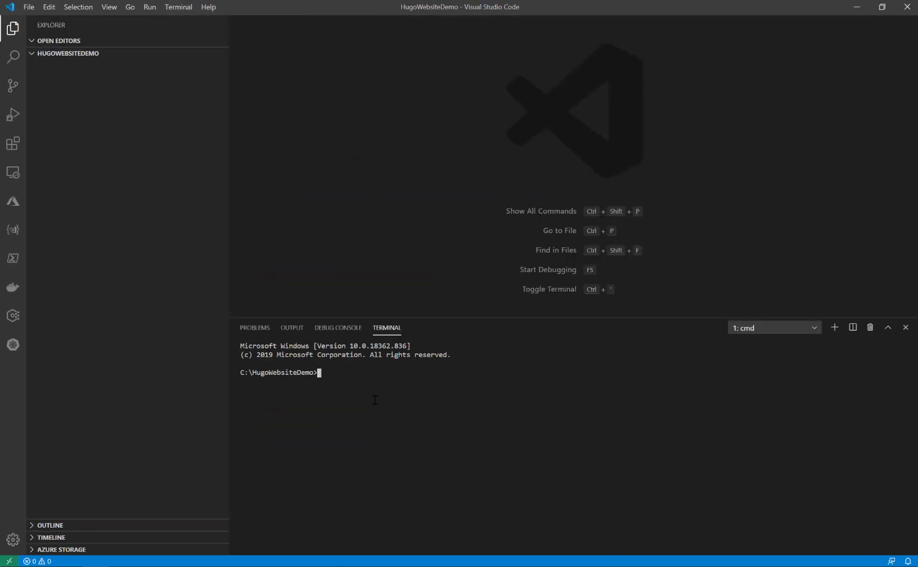
# - Git clone matcornic/hugo-theme-learn into the workspace and change into the cloned folder
pyautogui.write('g')
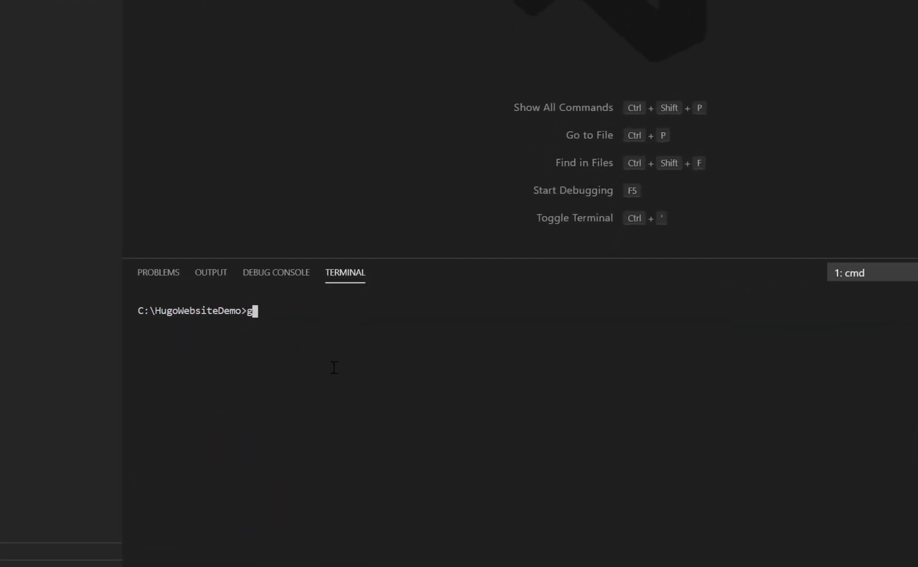
pyautogui.write('it clone')
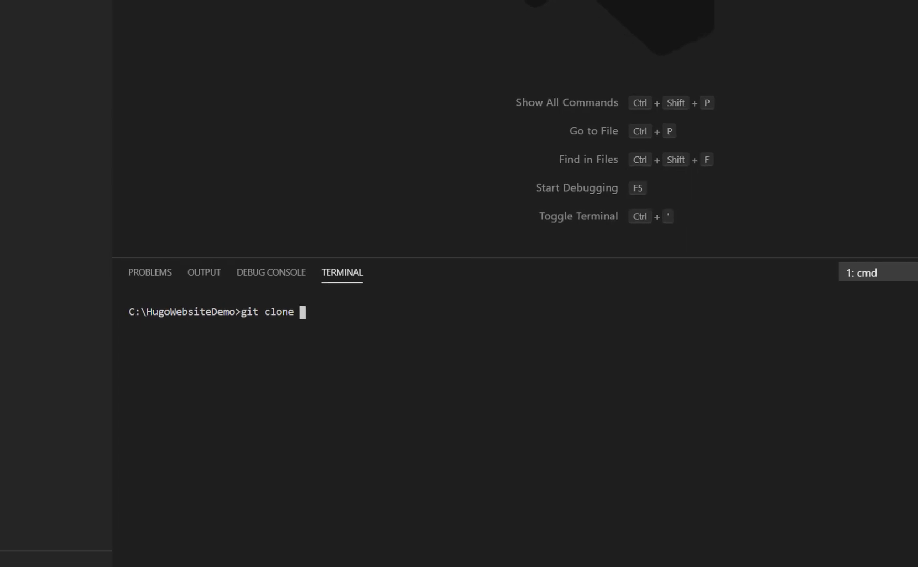
pyautogui.write('https://github.com/matcornic/hugo-theme-learn.git')
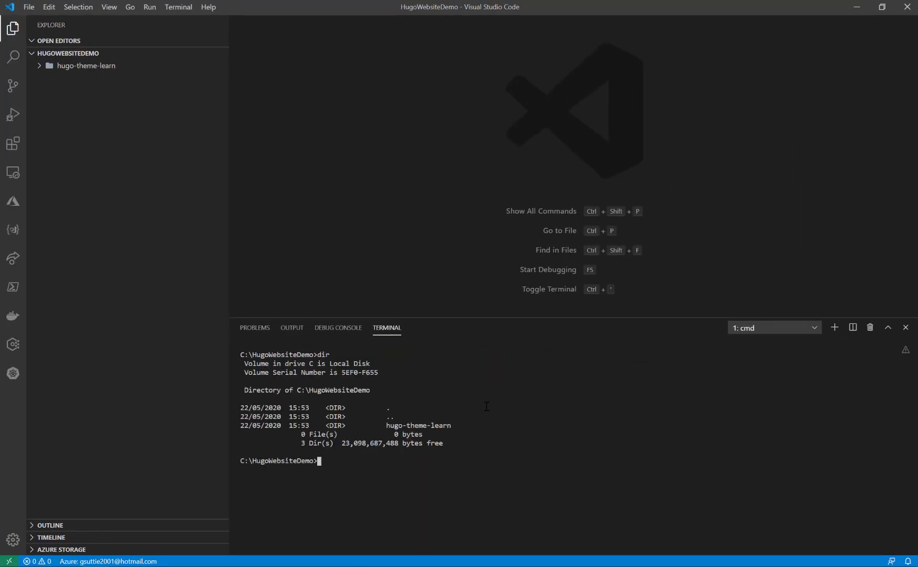
pyautogui.write('cd hugo-theme-learn')
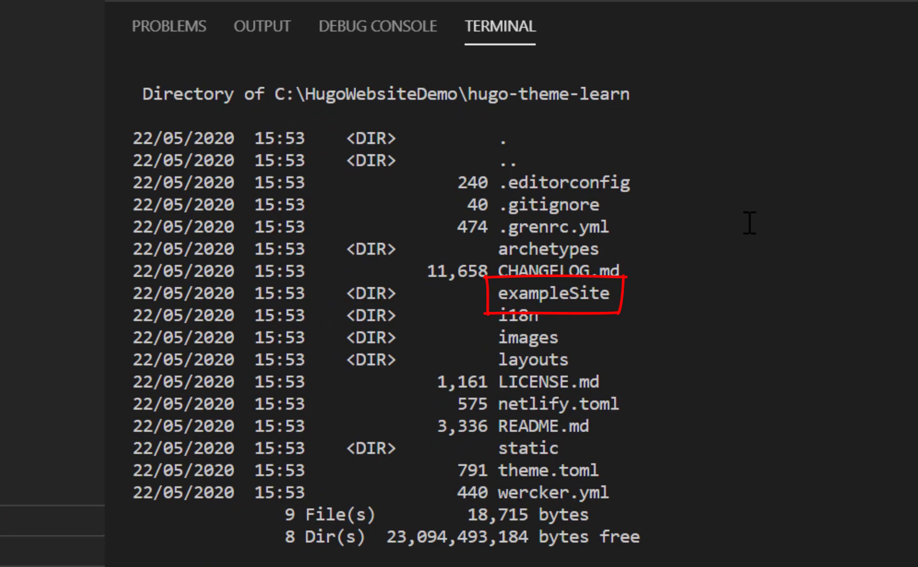
pyautogui.moveTo(502, 290)
pyautogui.write('cd example')
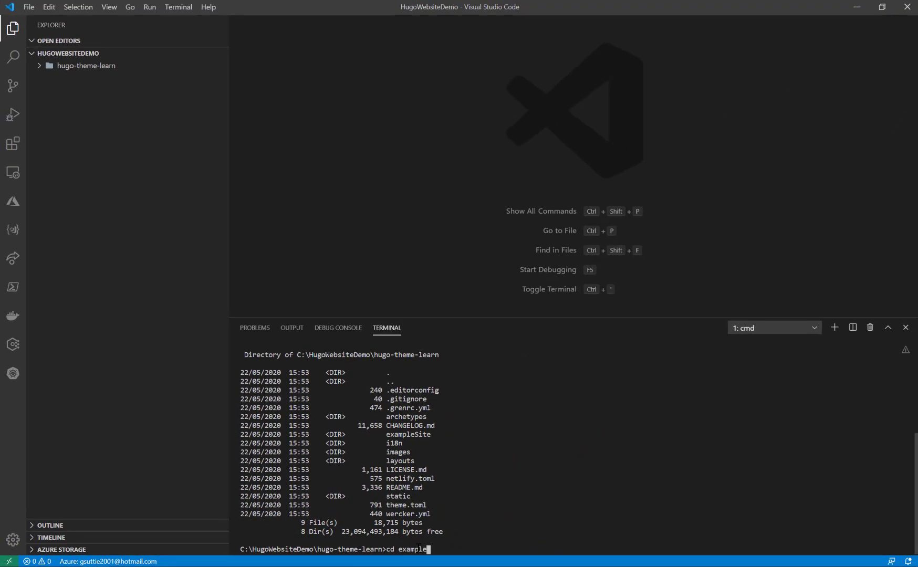
# - List exampleSite, build it with hugo, and start the local hugo server
pyautogui.press('Return')
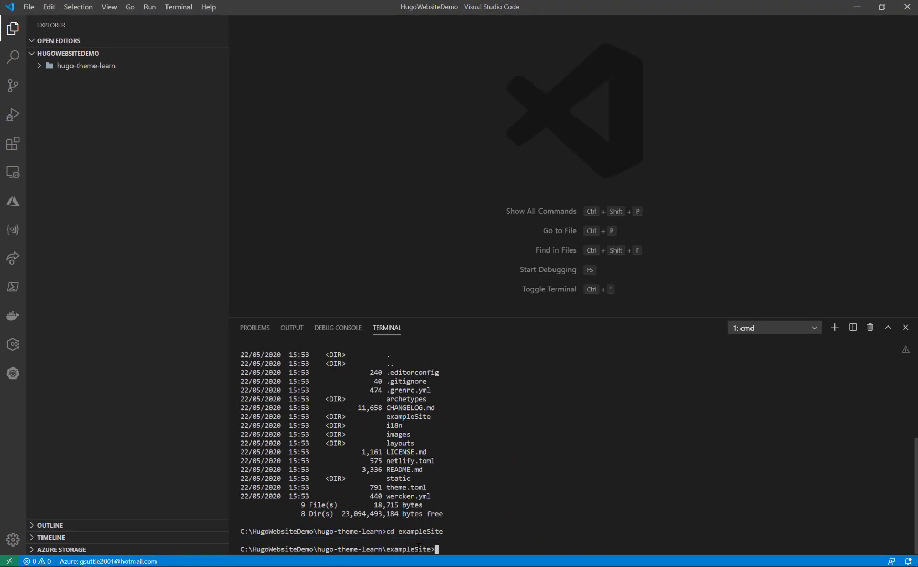
pyautogui.write('di')
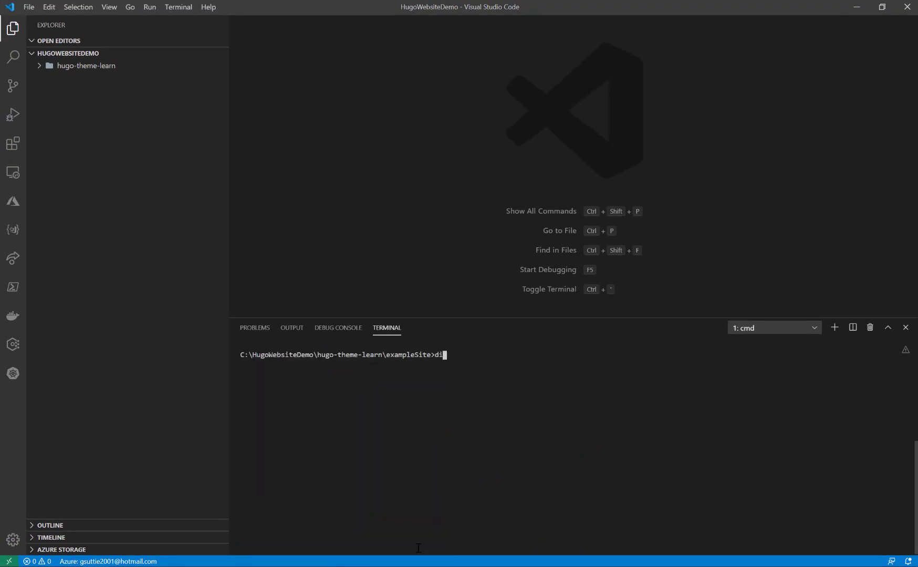
pyautogui.press('Return')
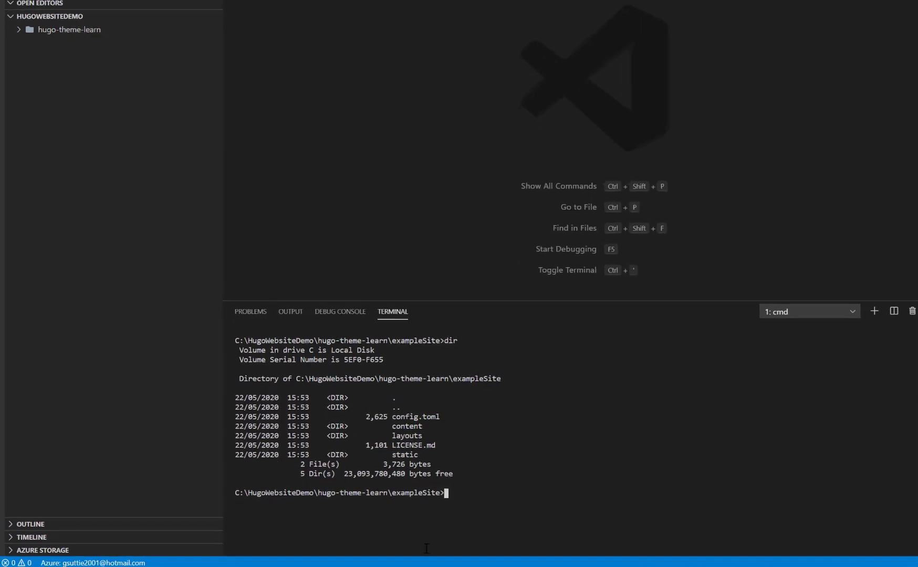
pyautogui.write('hugo')
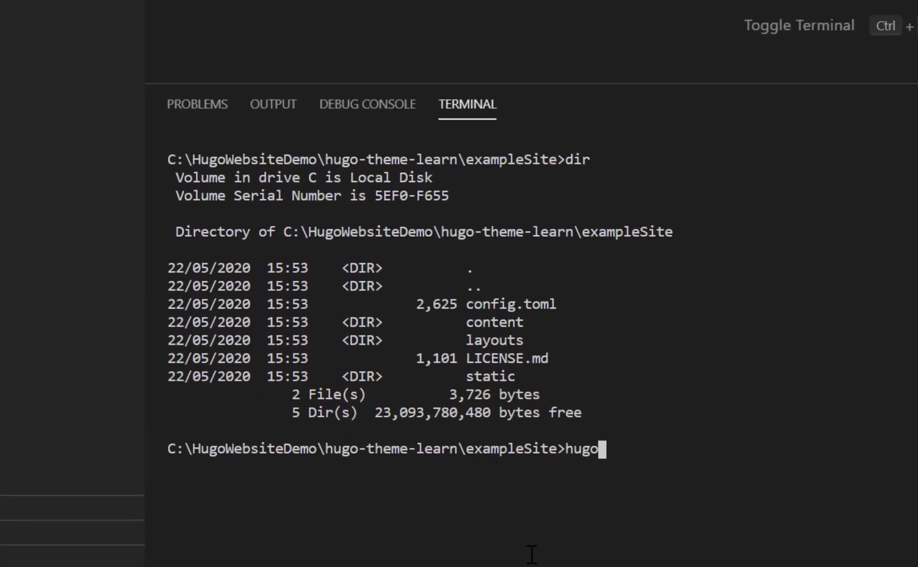
pyautogui.press('Return')
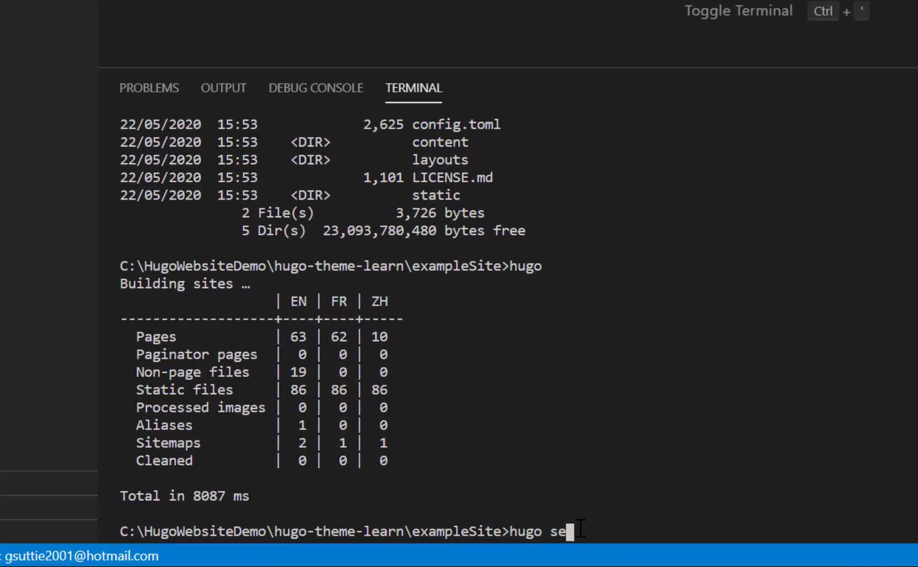
pyautogui.write('rver')
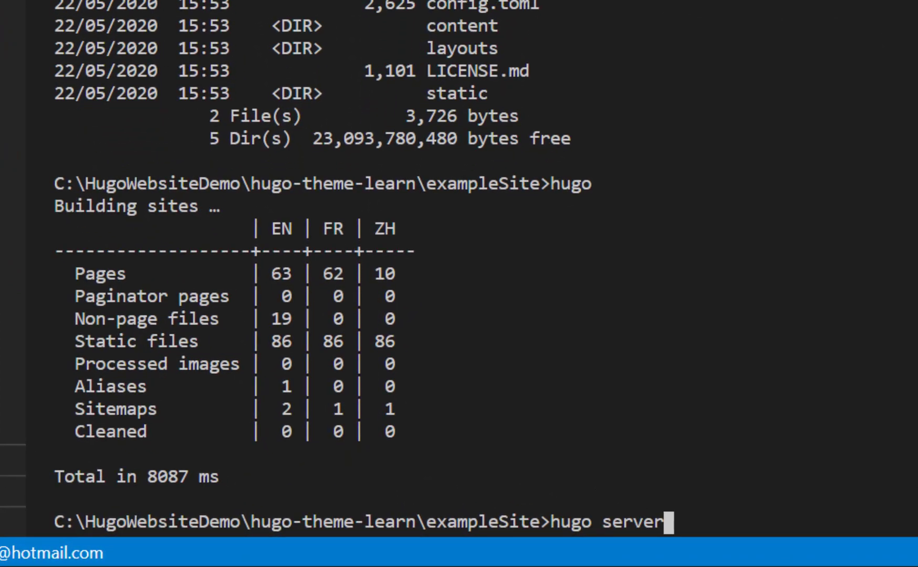
pyautogui.press('Return')
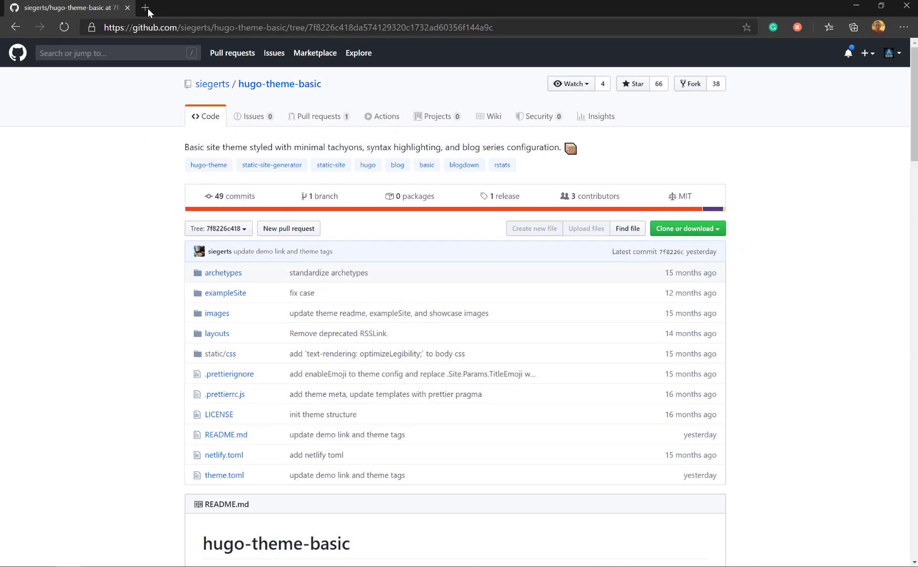
# - Browse to localhost:1313/ and snap Edge beside the VS Code window
pyautogui.write('localhost:1313/en/')
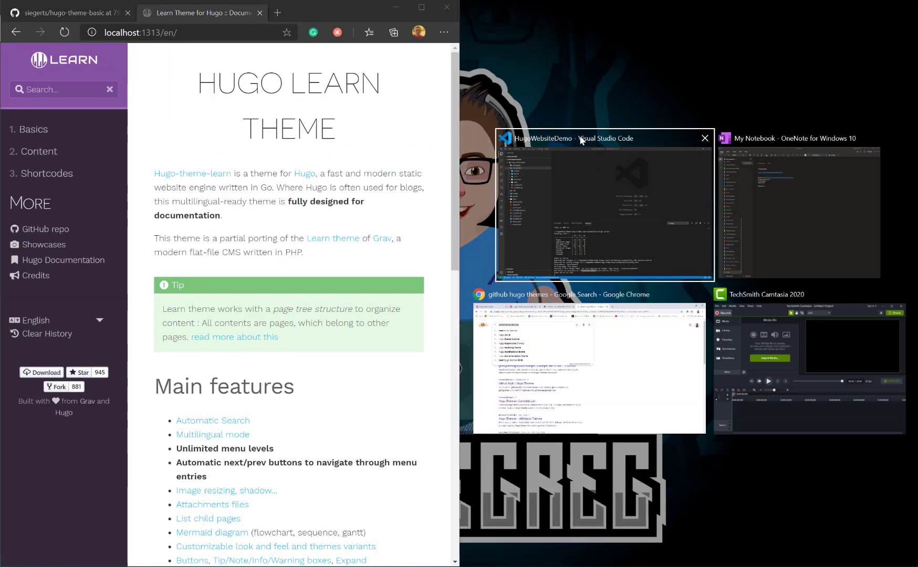
pyautogui.click(605, 208)
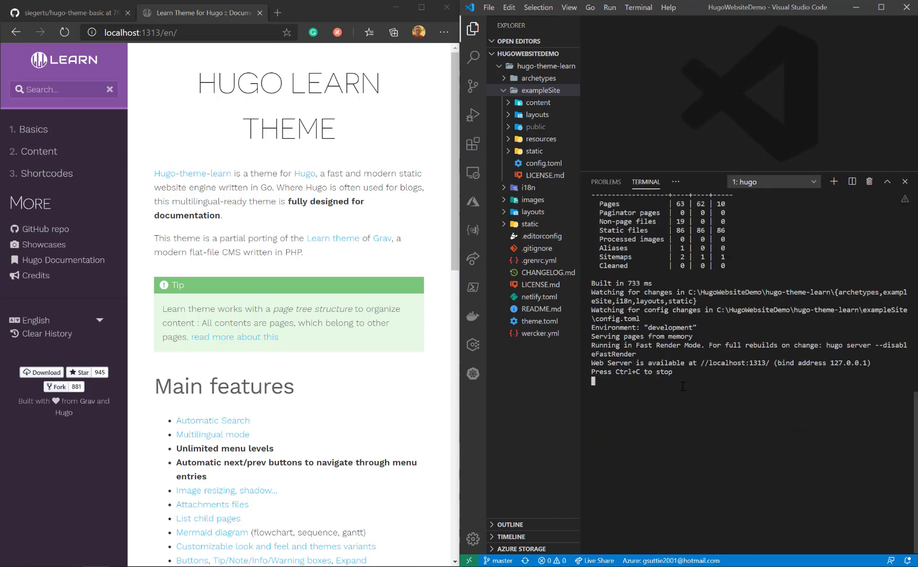
pyautogui.moveTo(625, 173)
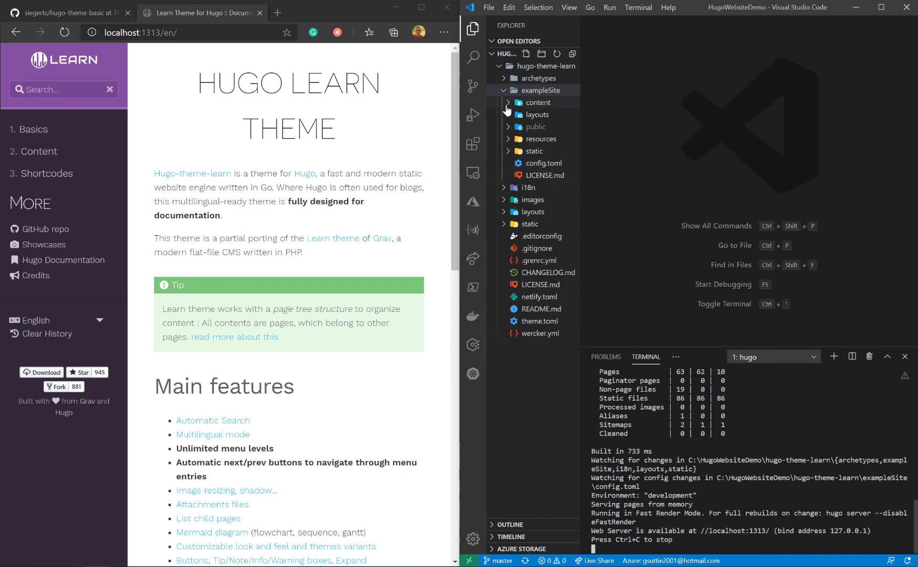
# - Edit the # heading text in content/_index.en.md and save it so the site reloads live
pyautogui.click(537, 103)
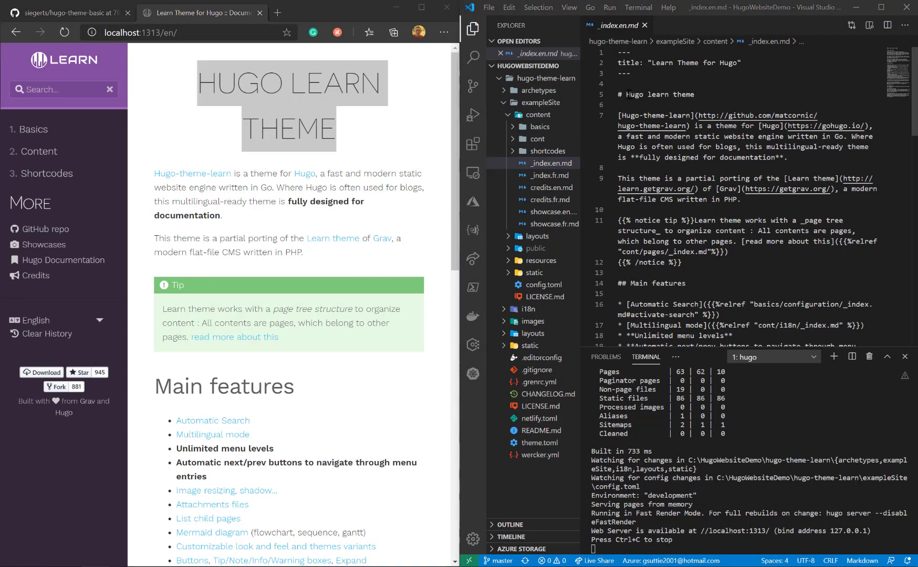
pyautogui.click(694, 95)
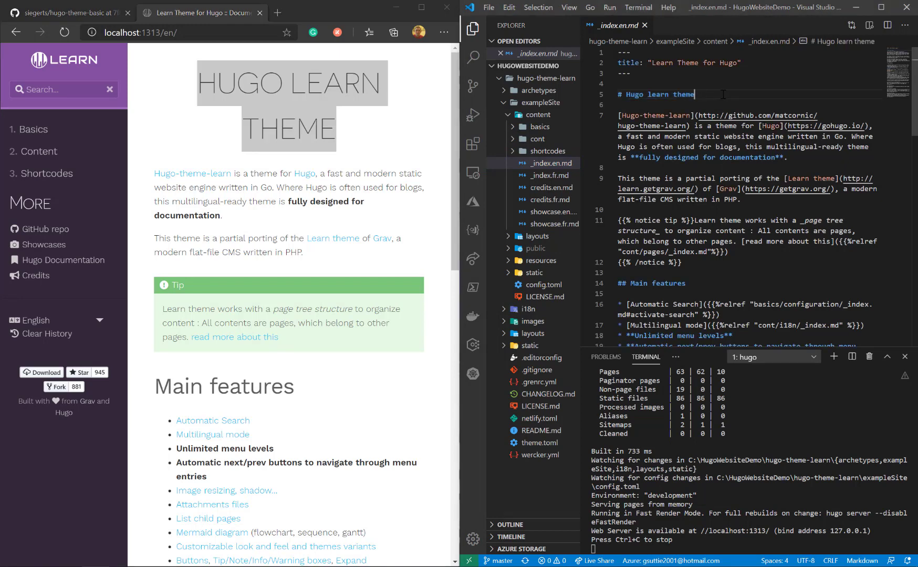
pyautogui.write('- editb')
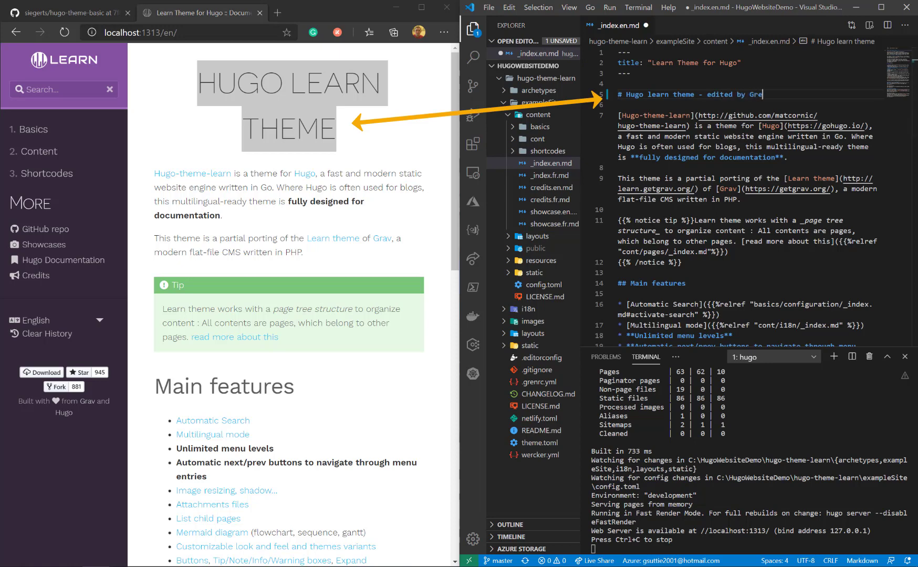
pyautogui.write('gor')
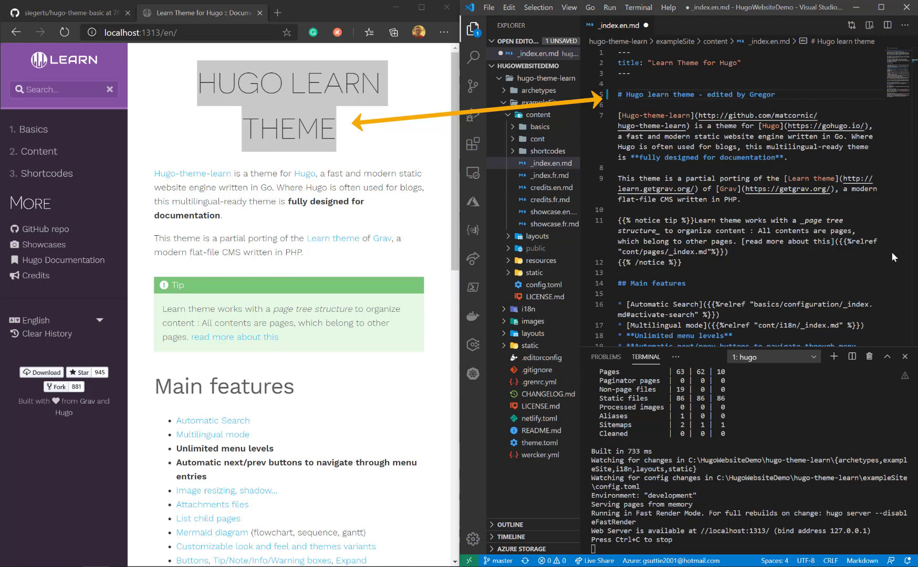
pyautogui.click(489, 8)
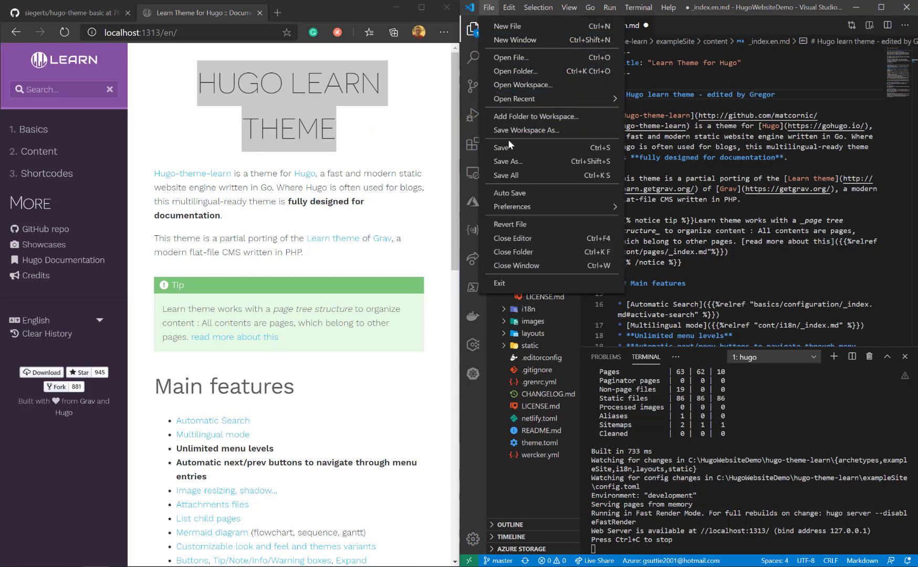
pyautogui.click(503, 147)
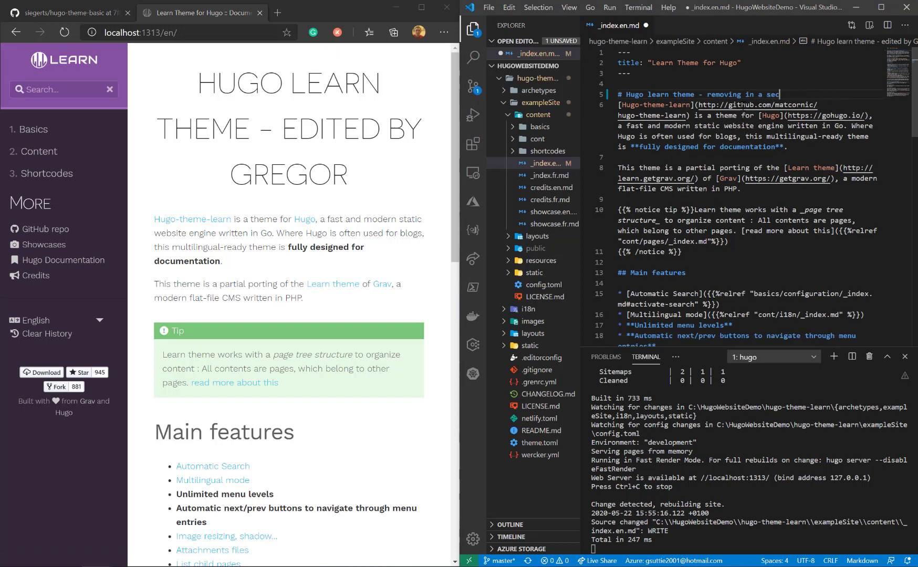
pyautogui.click(488, 7)
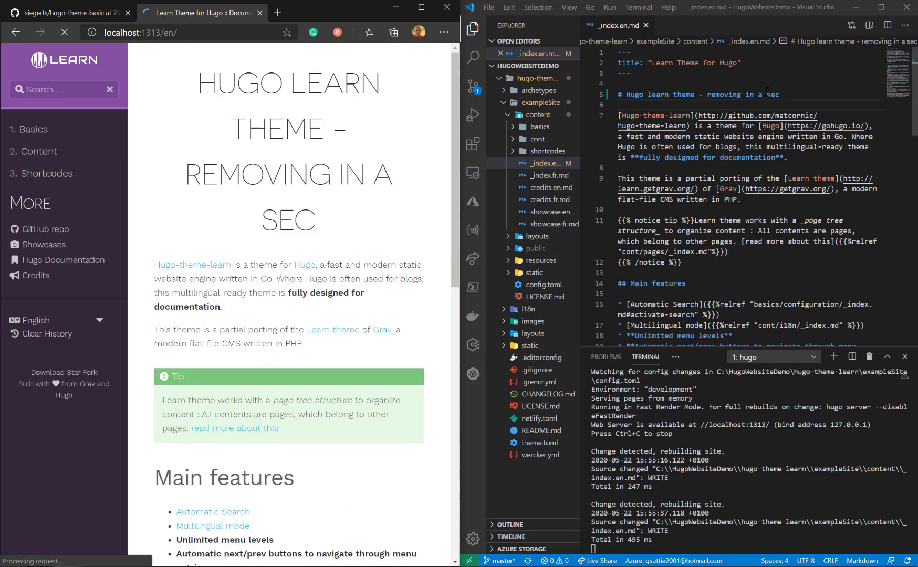
# - Rewrite the heading as '### Hugo learn theme - lets make the font smaller'
pyautogui.doubleClick(744, 94)
pyautogui.write('lets make the font')
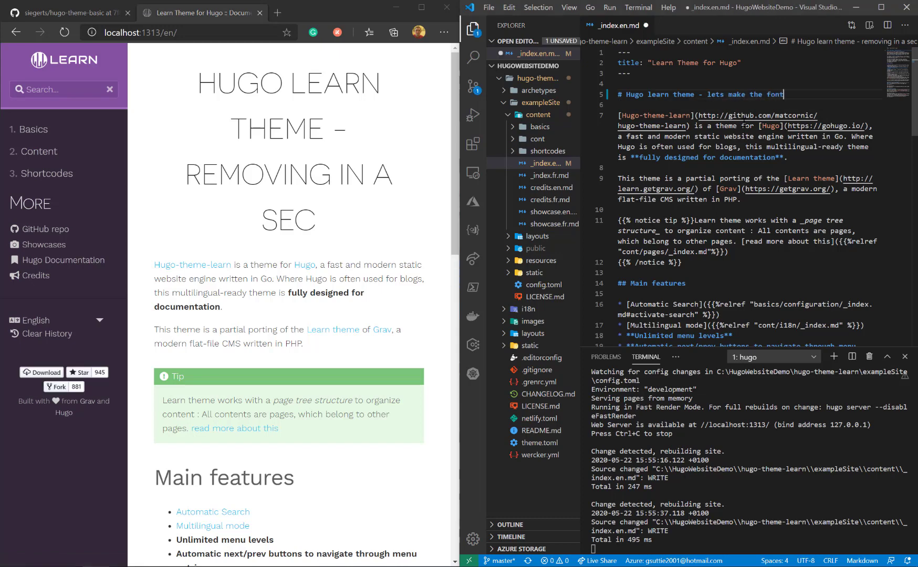
pyautogui.write('smaller')
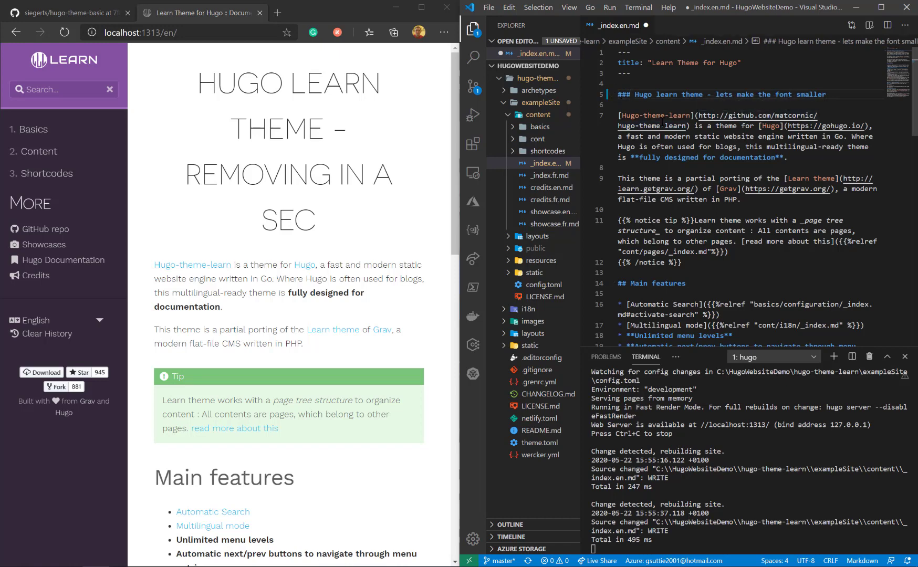
pyautogui.click(488, 8)
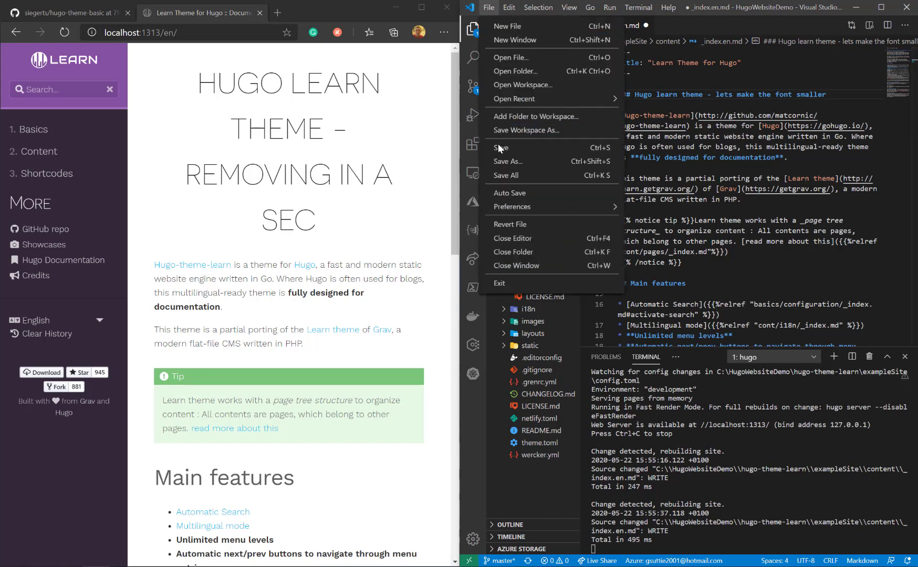
# - Save the smaller heading and notice info change, then view the Basics chapter in the browser
pyautogui.click(502, 147)
pyautogui.write('nfo')
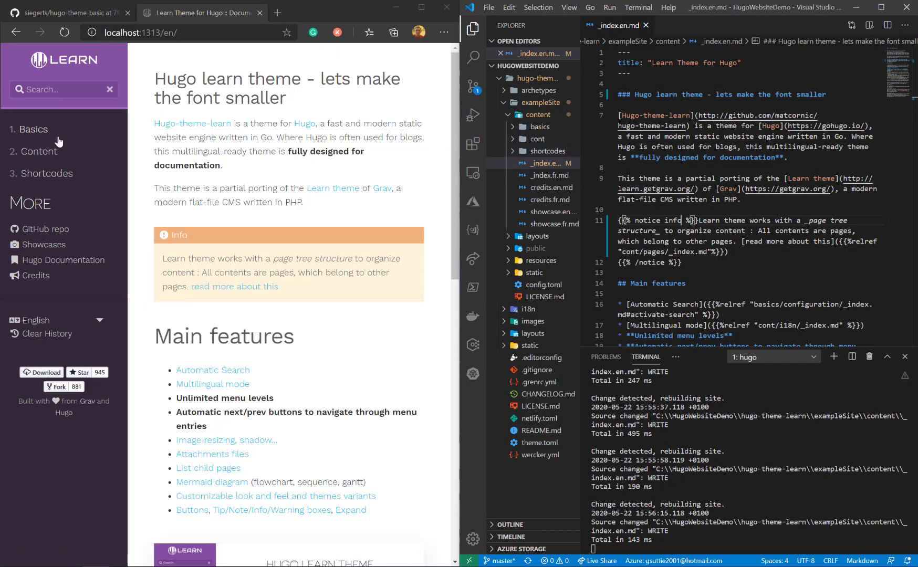
pyautogui.click(30, 129)
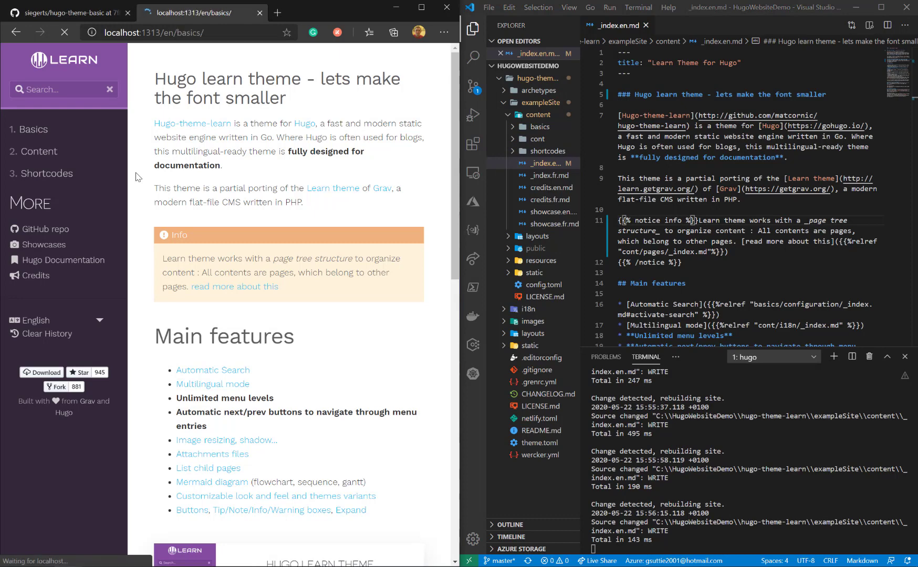
pyautogui.click(30, 129)
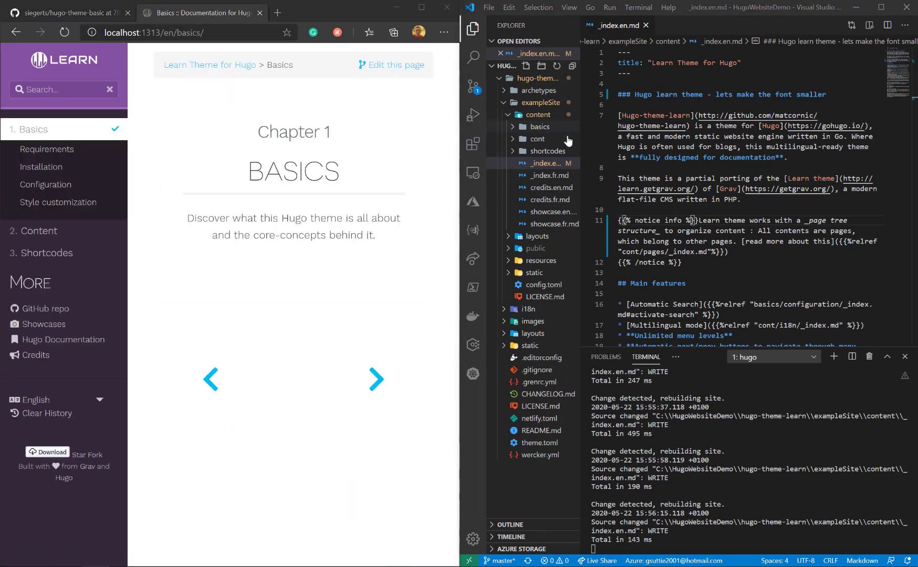
# - Make 'Hugo' bold with ** in basics/requirements/_index.en.md and save, with Requirements open in the browser
pyautogui.click(539, 126)
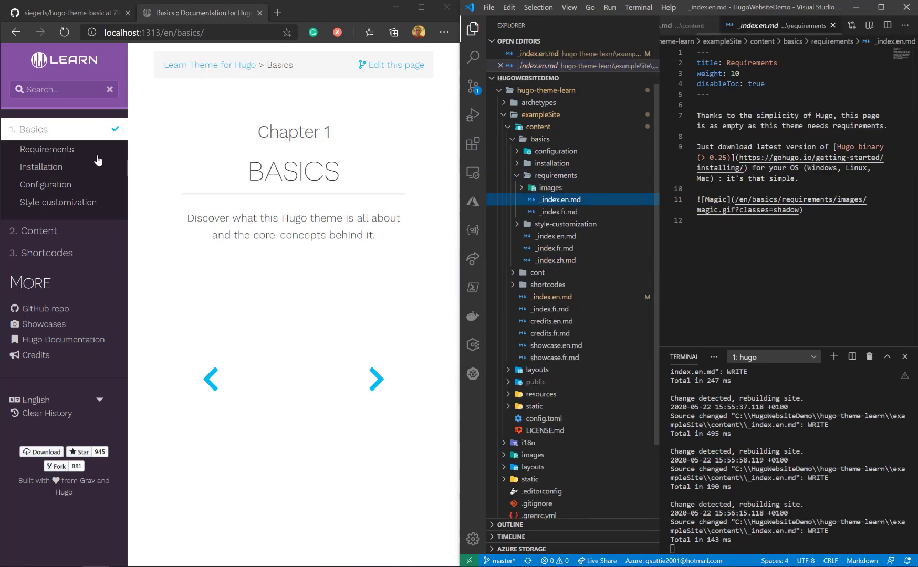
pyautogui.click(48, 149)
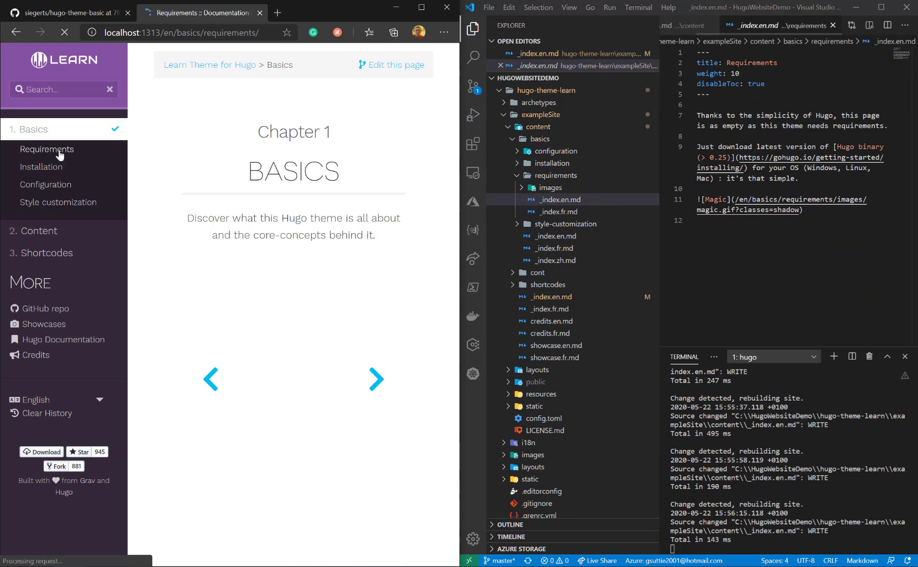
pyautogui.click(46, 149)
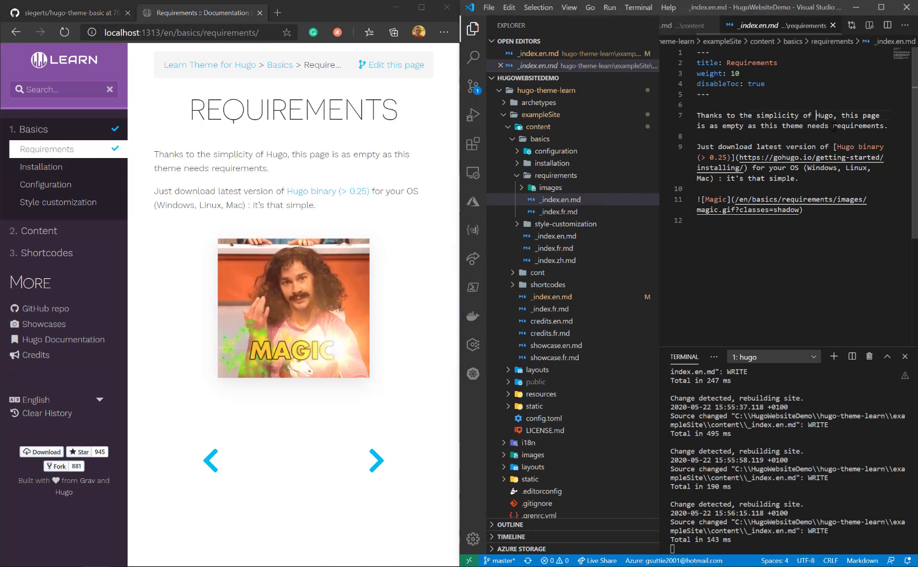
pyautogui.write('**')
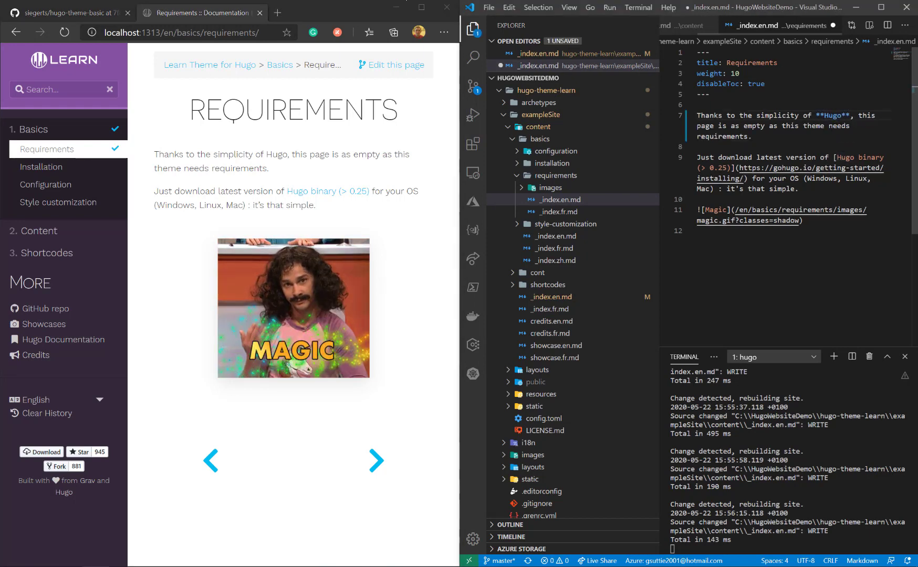
pyautogui.click(488, 8)
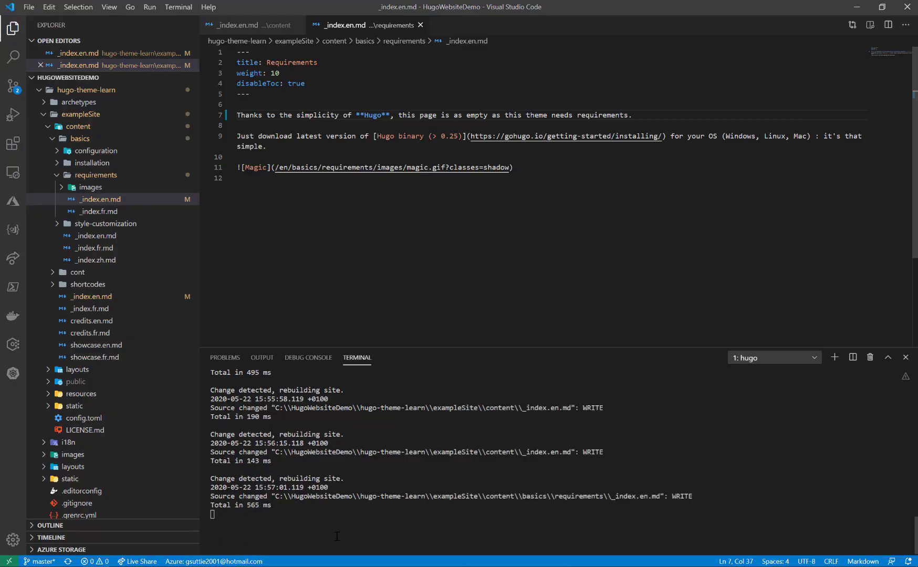
# - Restart the local development server with 'hugo server' in the terminal
pyautogui.scroll(3)
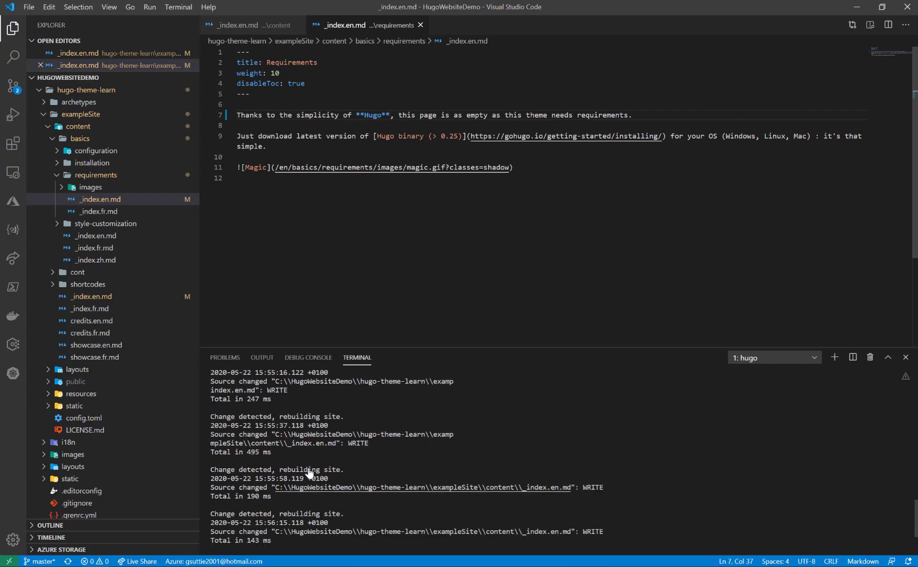
pyautogui.scroll(3)
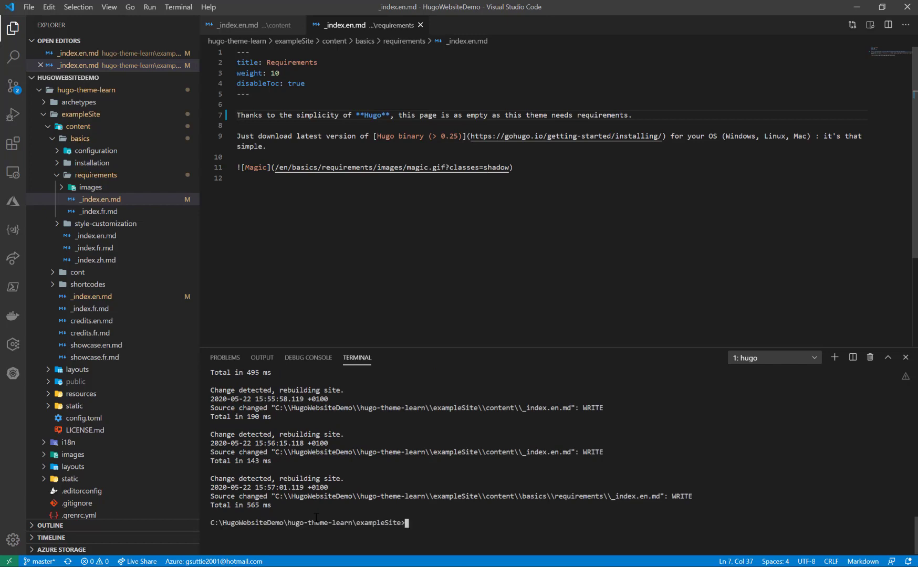
pyautogui.click(774, 357)
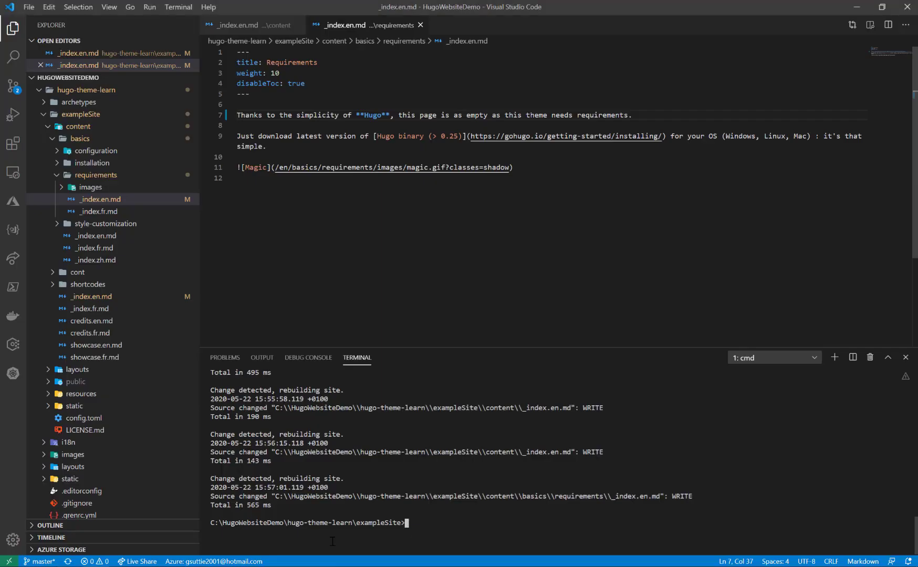
pyautogui.write('hugo server')
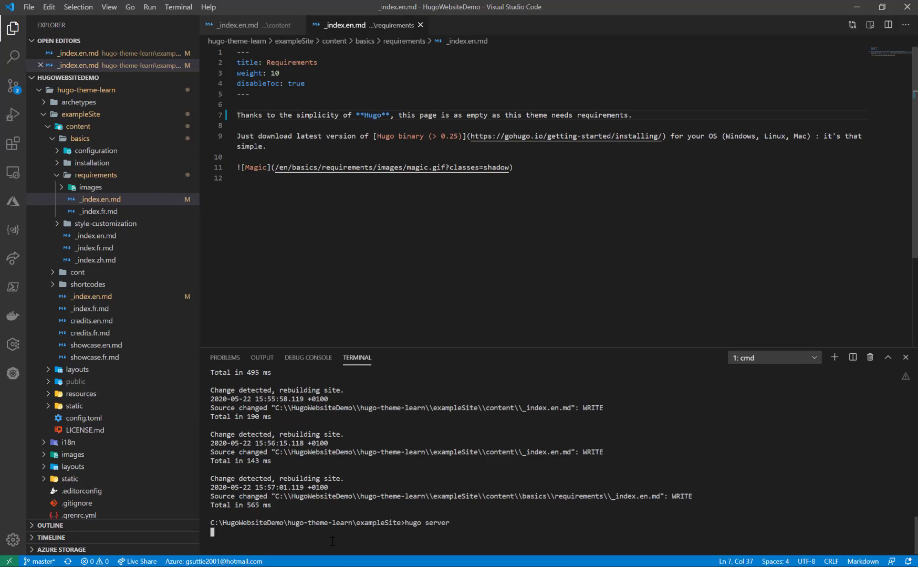
pyautogui.press('Return')
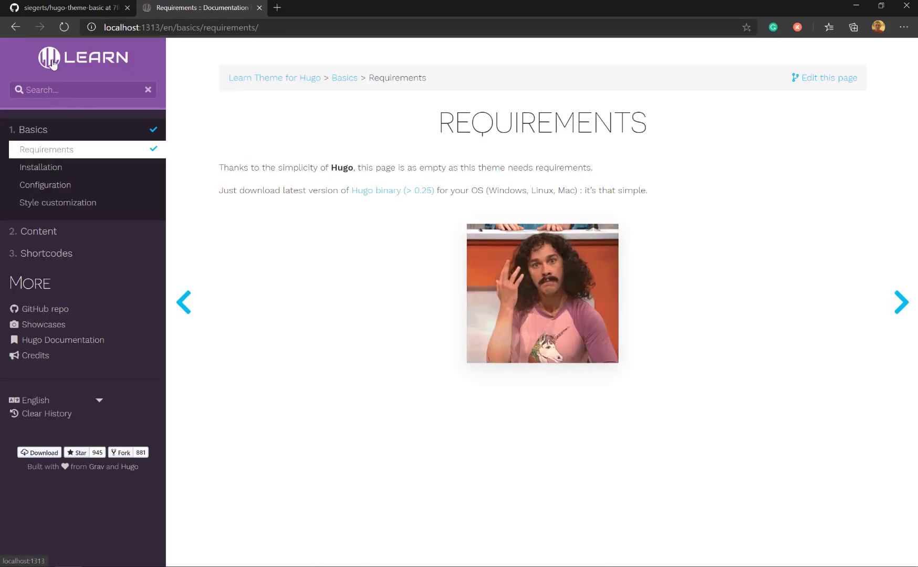
# - Start a new Edge tab and enter cloudfamily.info in its address bar
pyautogui.click(83, 58)
pyautogui.write('cloudfamily.info')
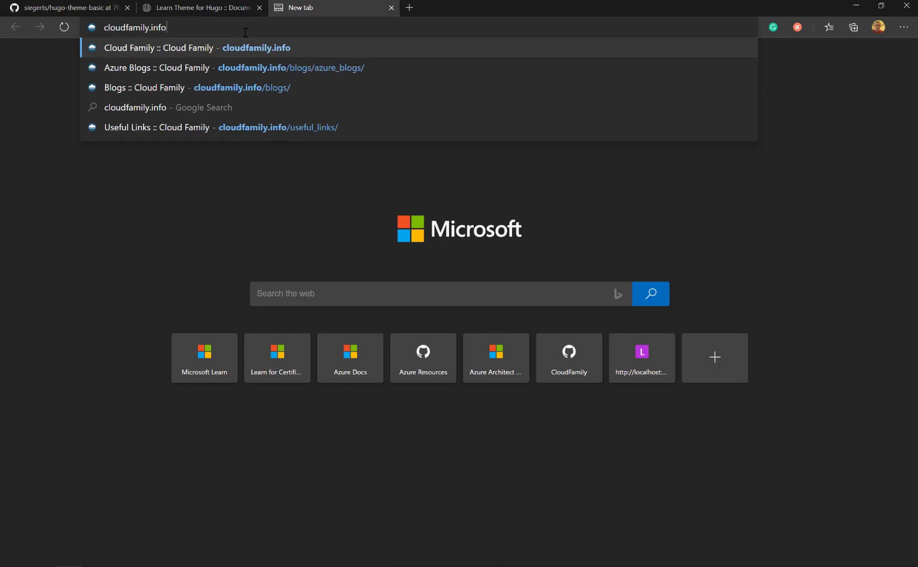
# - Load cloudfamily.info and view the April 2020 page under Cloud Champions
pyautogui.click(195, 48)
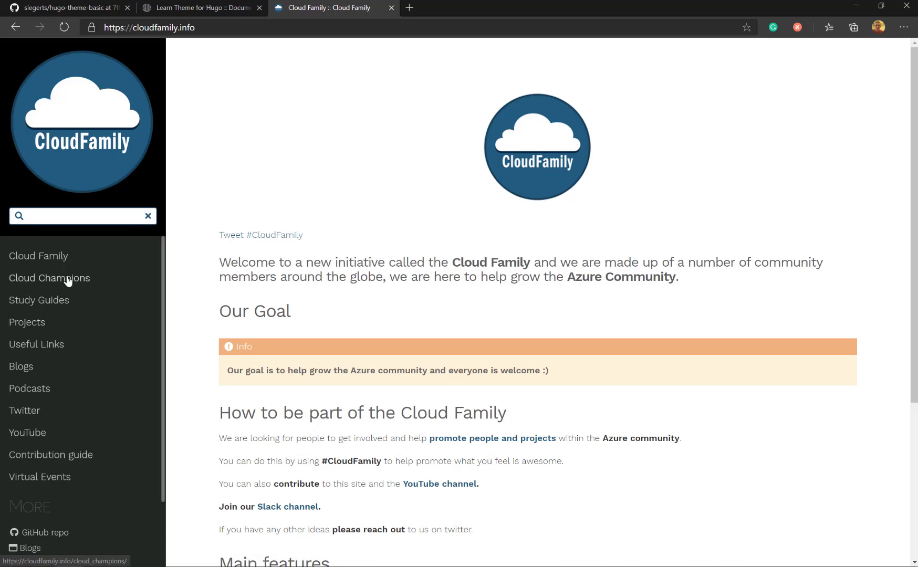
pyautogui.click(49, 278)
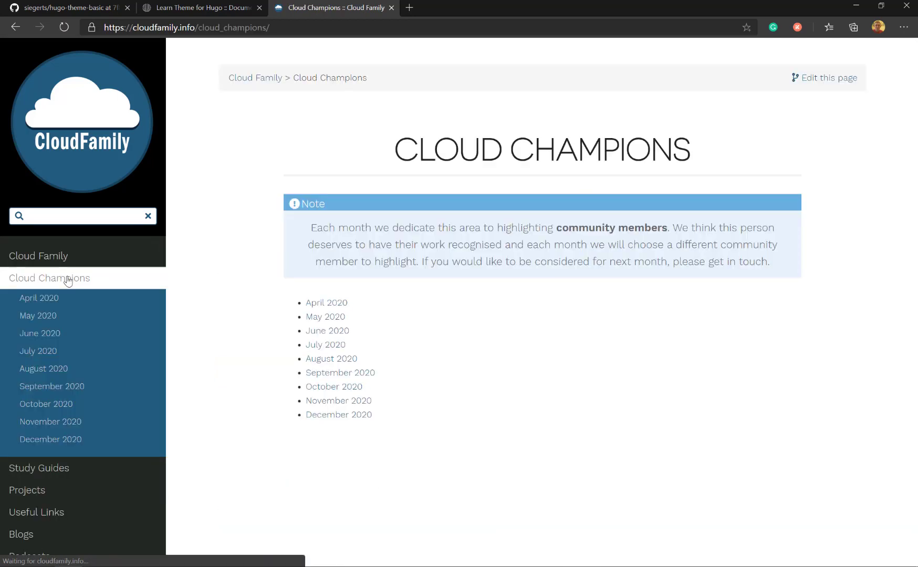
pyautogui.click(326, 304)
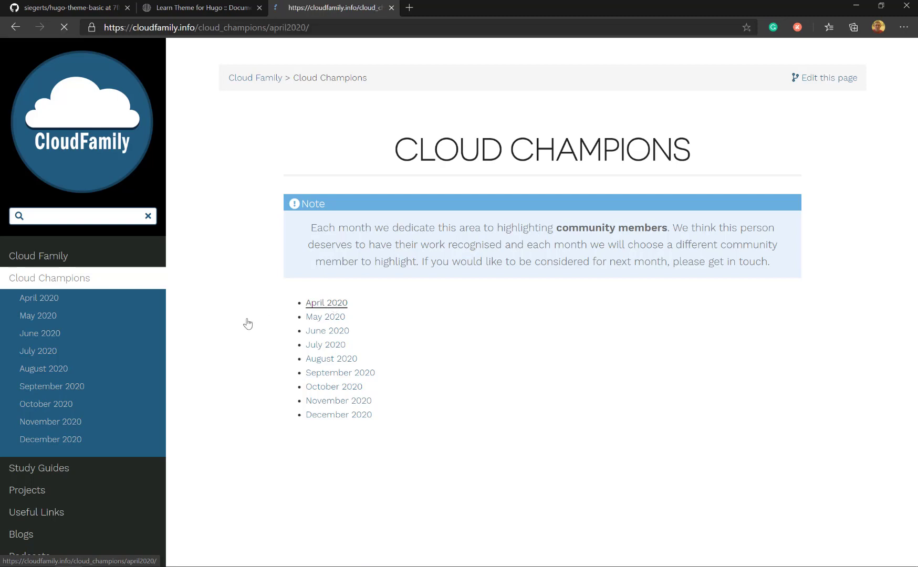
pyautogui.click(326, 303)
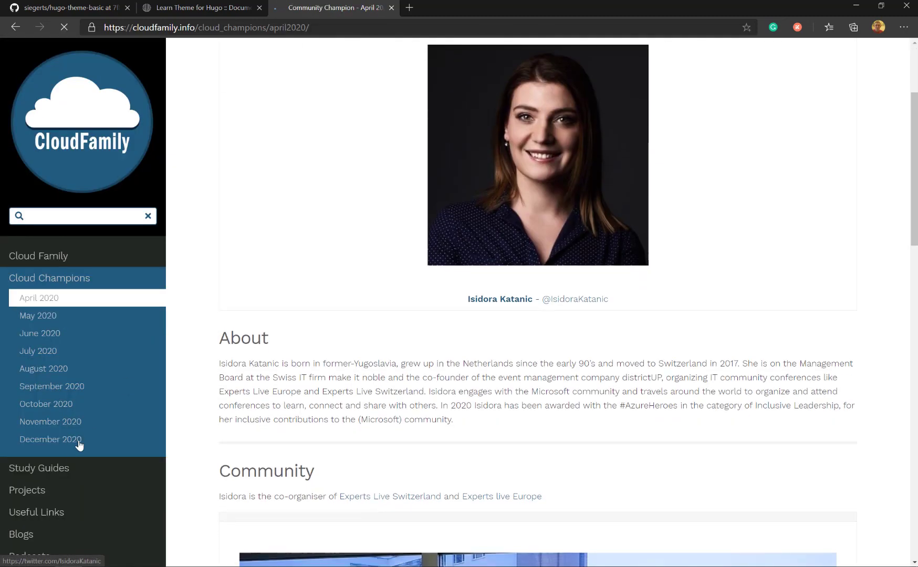
# - Browse the Study Guides section and read the AZ-104 Azure Administrator guide
pyautogui.click(39, 468)
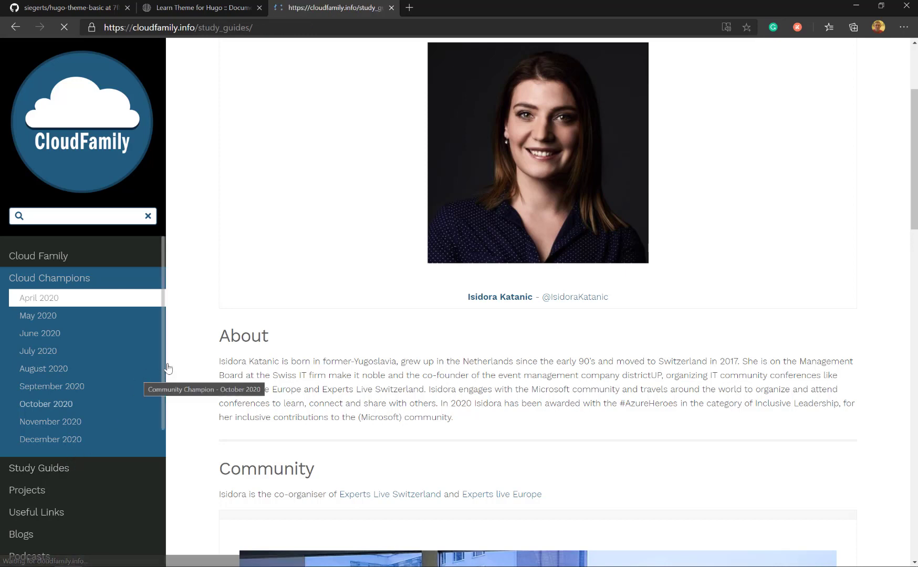
pyautogui.click(39, 467)
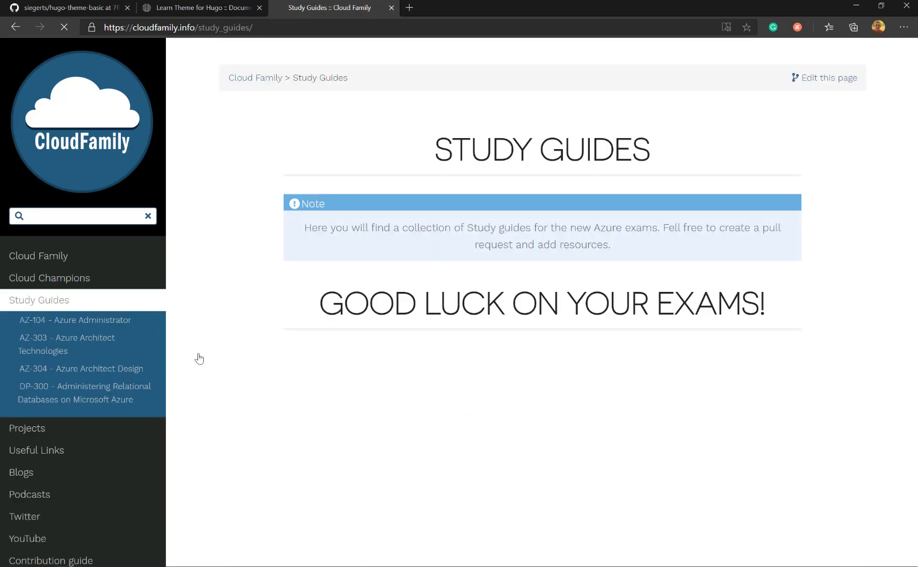
pyautogui.moveTo(96, 326)
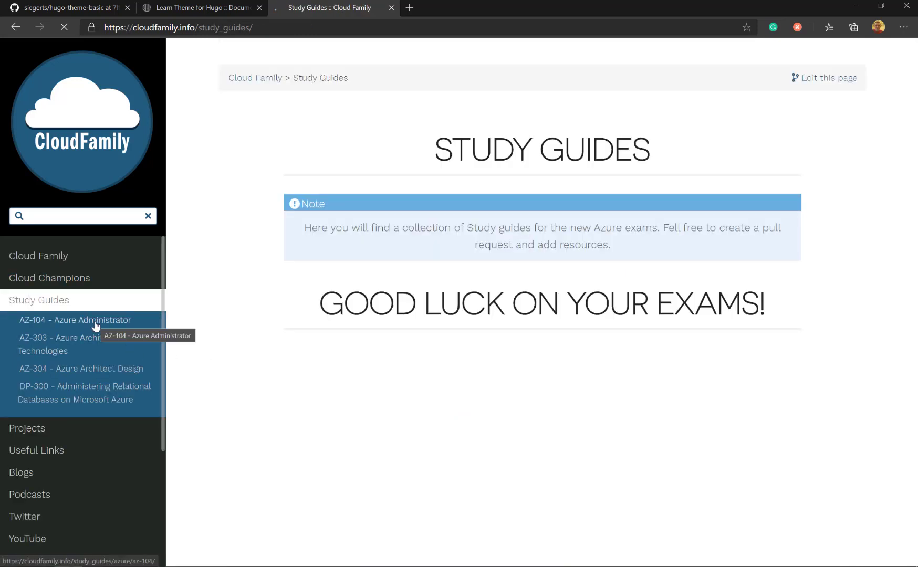
pyautogui.click(74, 321)
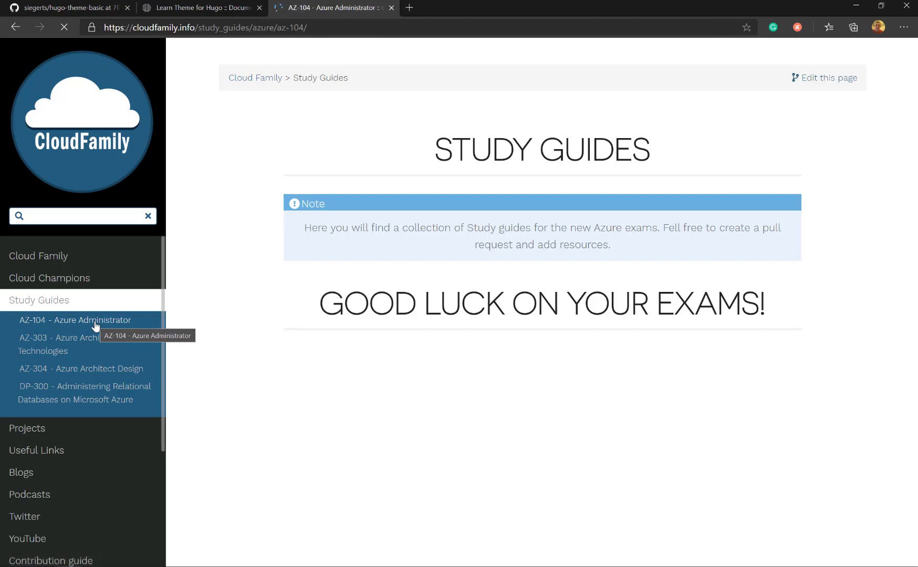
pyautogui.click(75, 319)
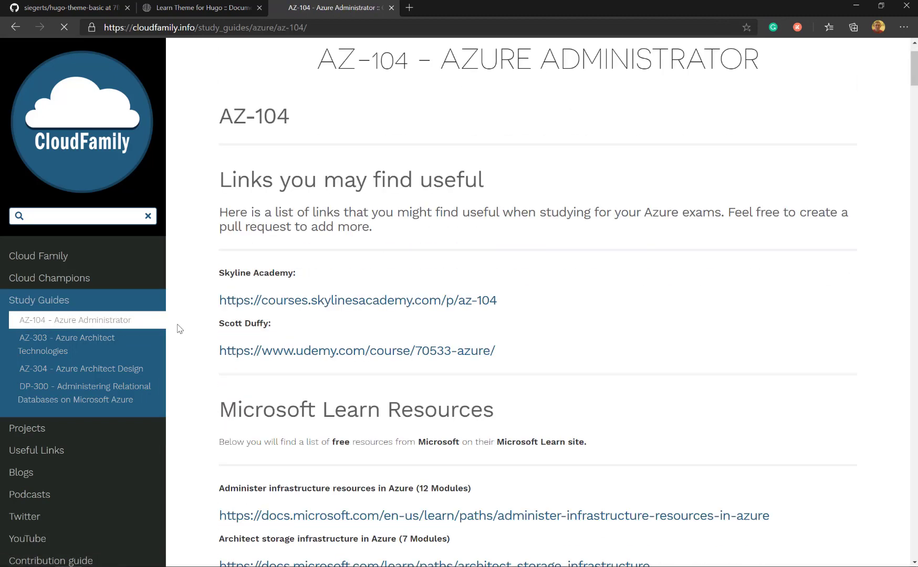
pyautogui.scroll(-3)
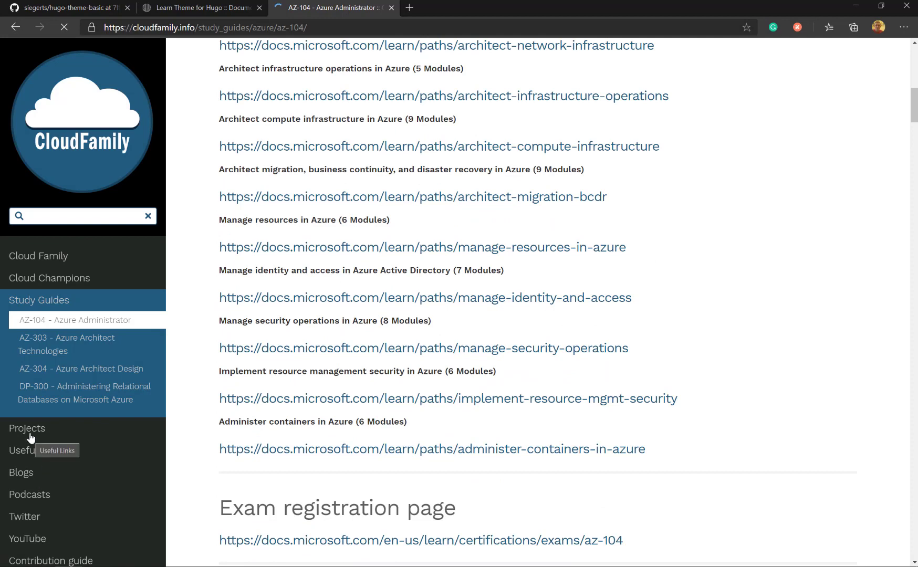
# - Review the Projects page, scrolling through its listed projects
pyautogui.click(28, 428)
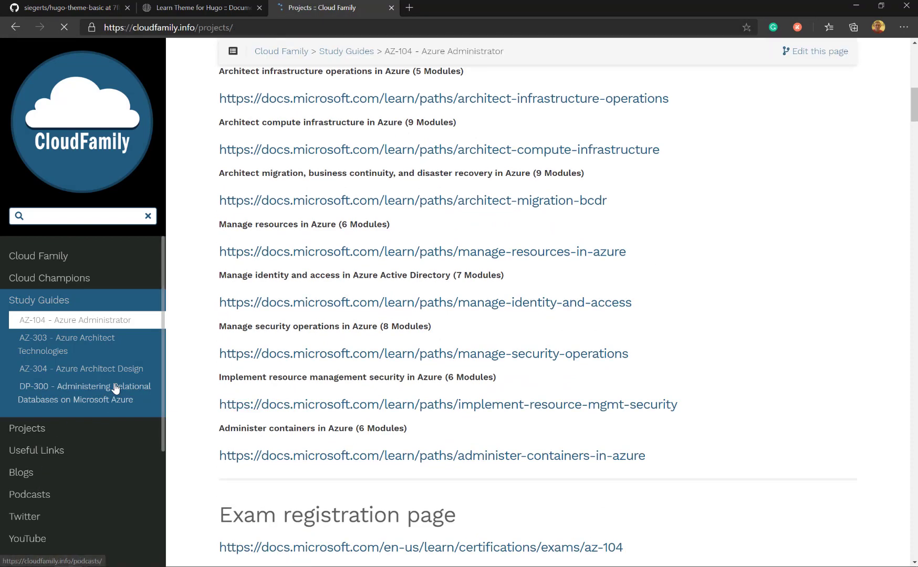
pyautogui.click(27, 427)
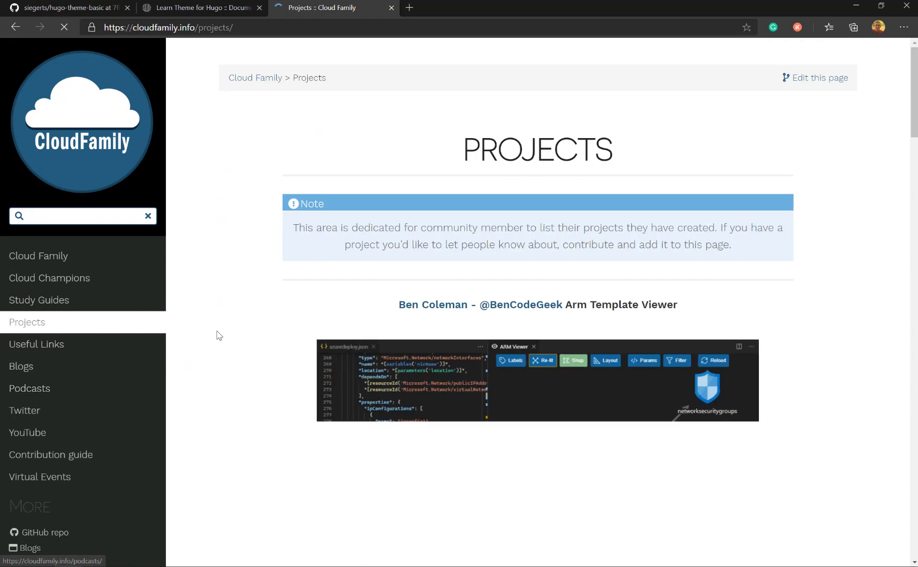
pyautogui.scroll(-3)
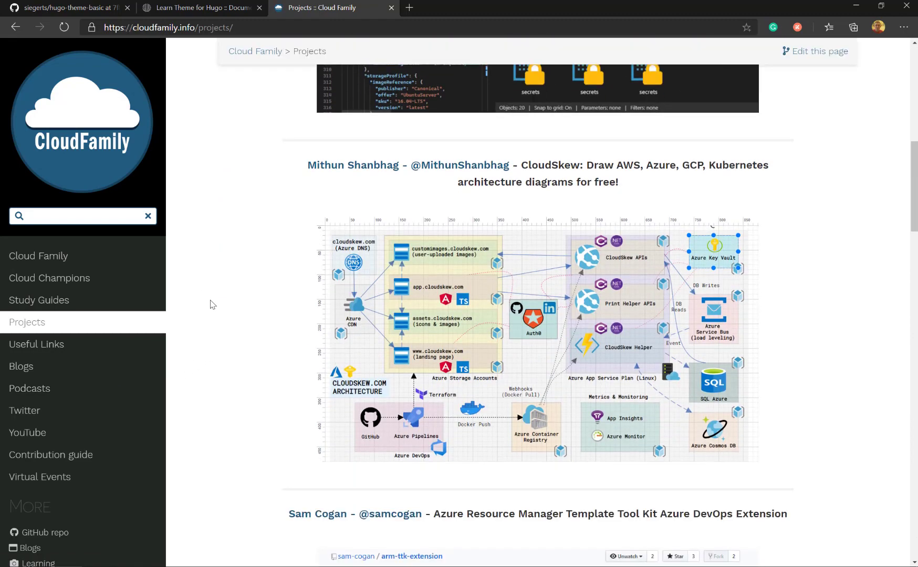
pyautogui.scroll(-3)
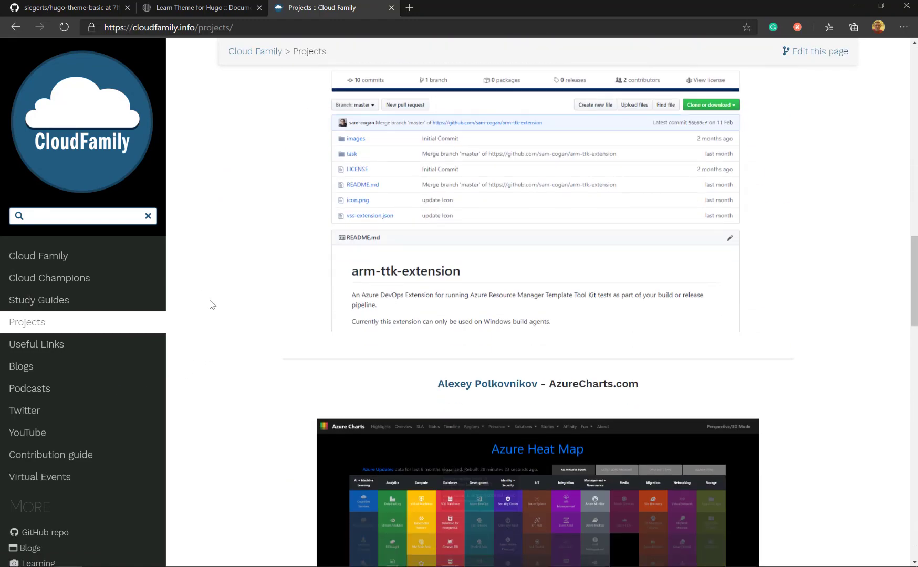
pyautogui.scroll(-3)
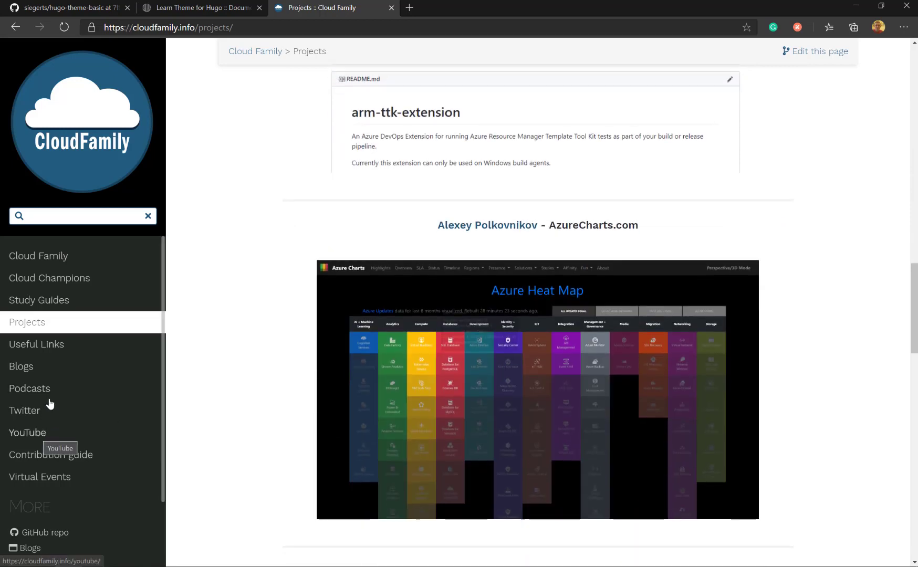
# - View the Cloud Family members page and scroll through the member list
pyautogui.click(37, 257)
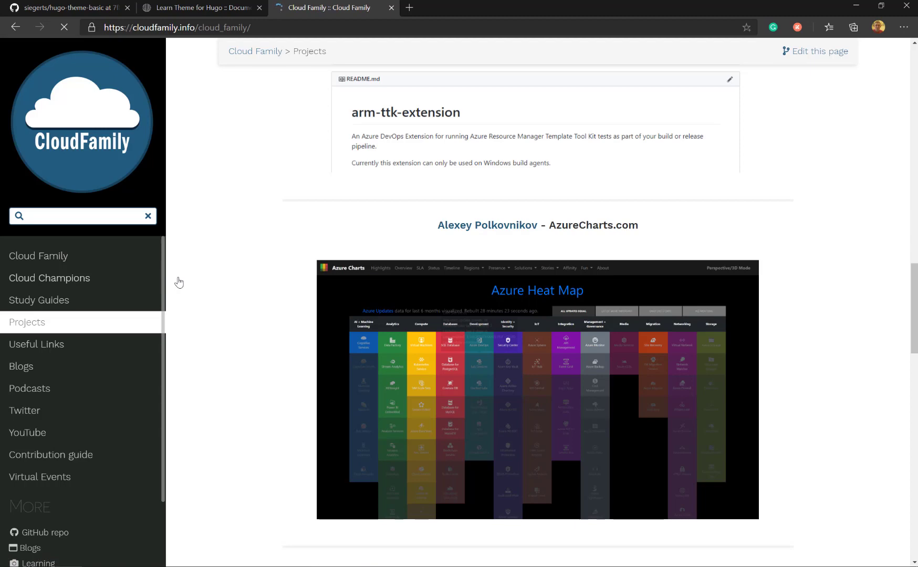
pyautogui.click(38, 256)
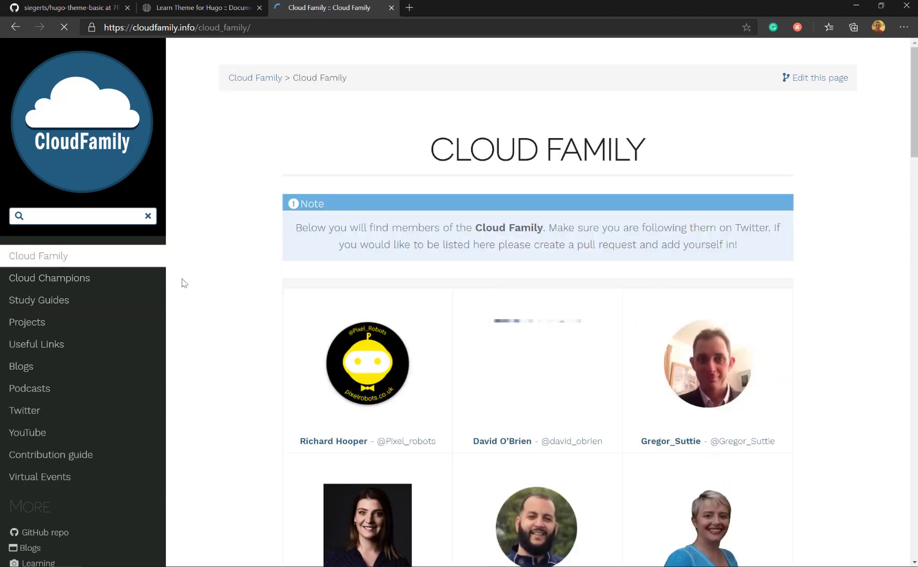
pyautogui.scroll(-3)
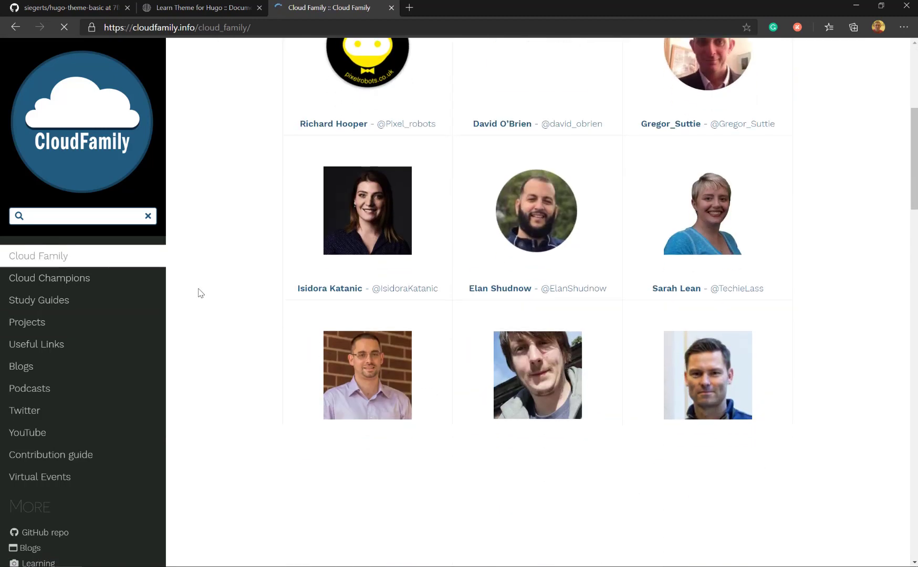
pyautogui.scroll(-3)
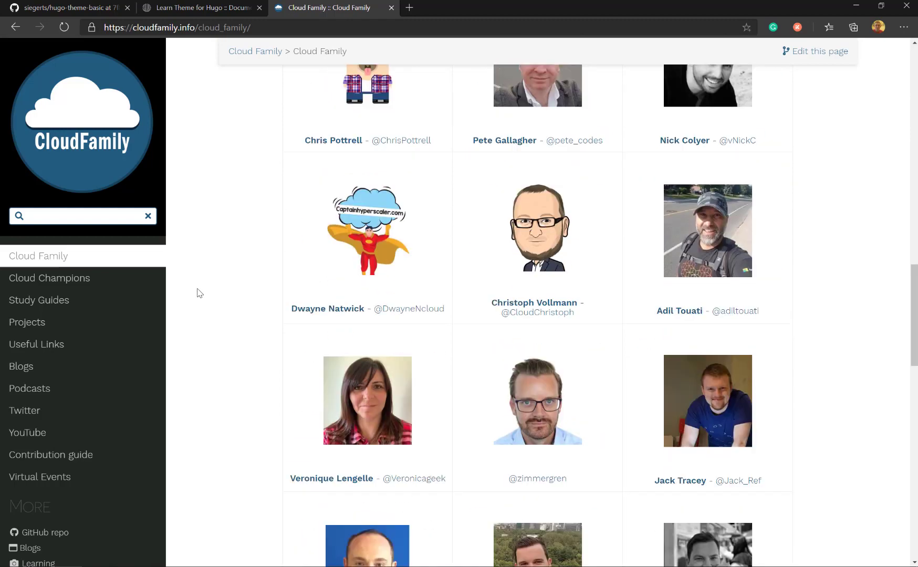
pyautogui.scroll(-3)
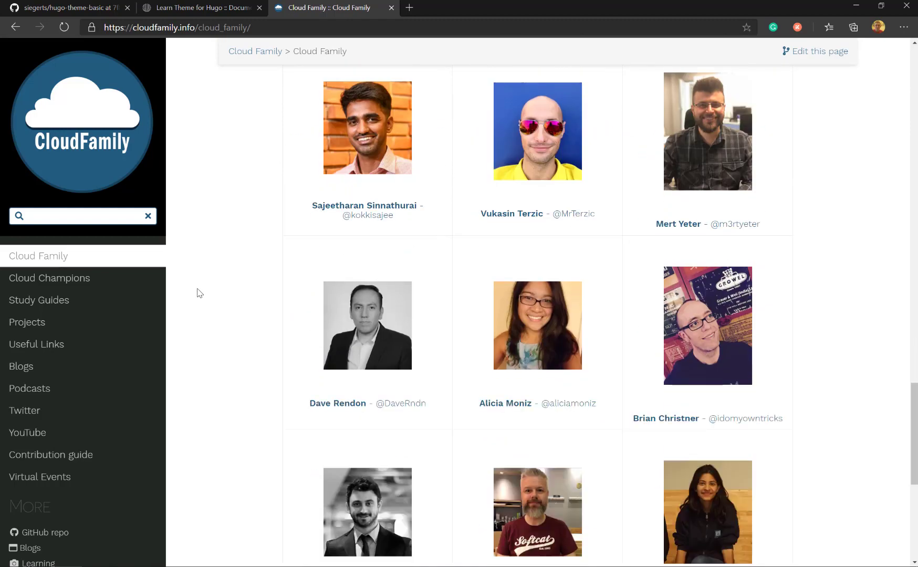
pyautogui.moveTo(227, 362)
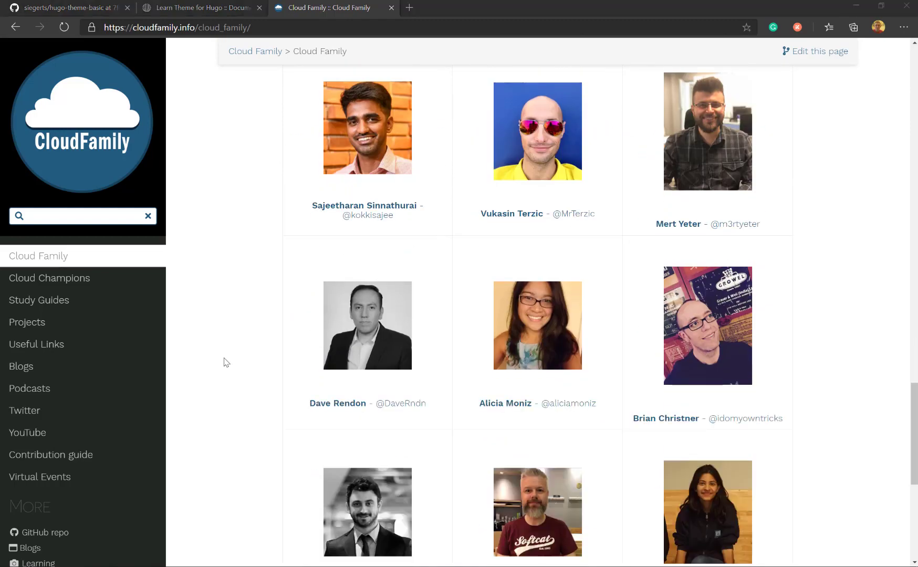